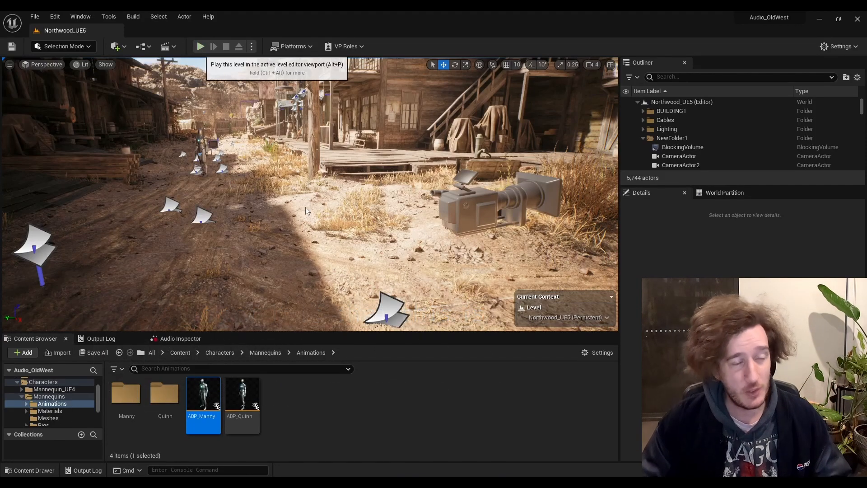
Play the lumber mill level in the editor, walk around, then stop play
click(200, 46)
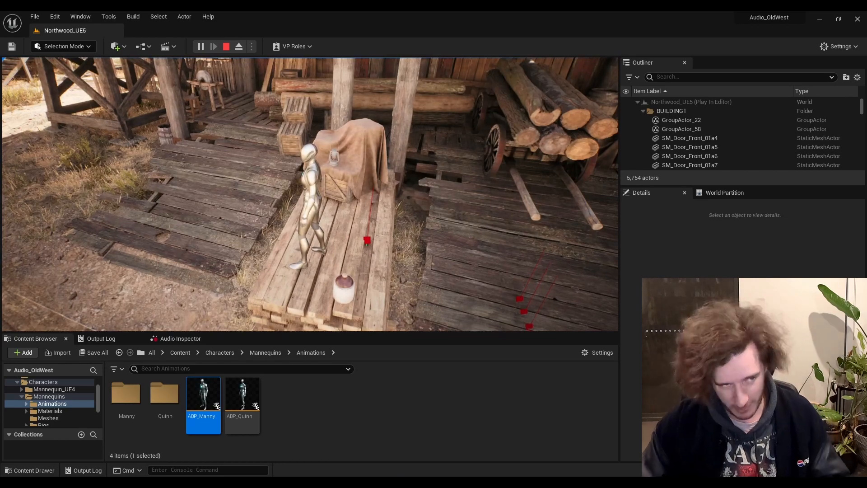
click(225, 47)
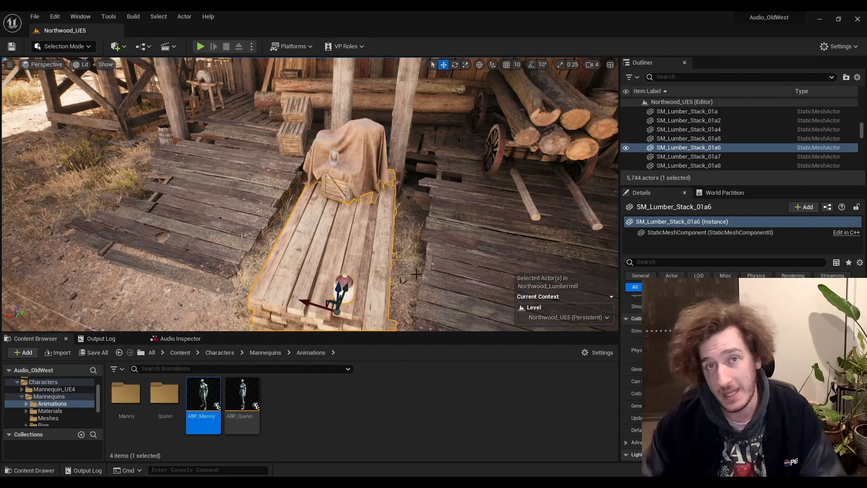
mouse_move(358, 236)
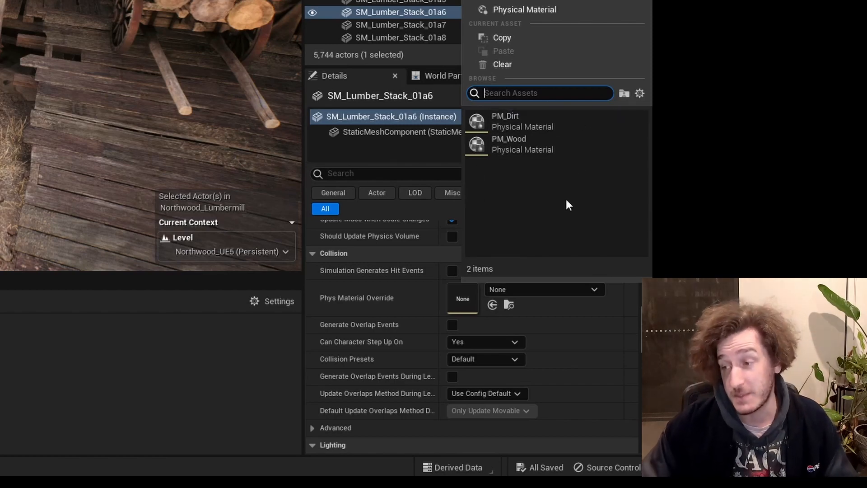
mouse_move(532, 10)
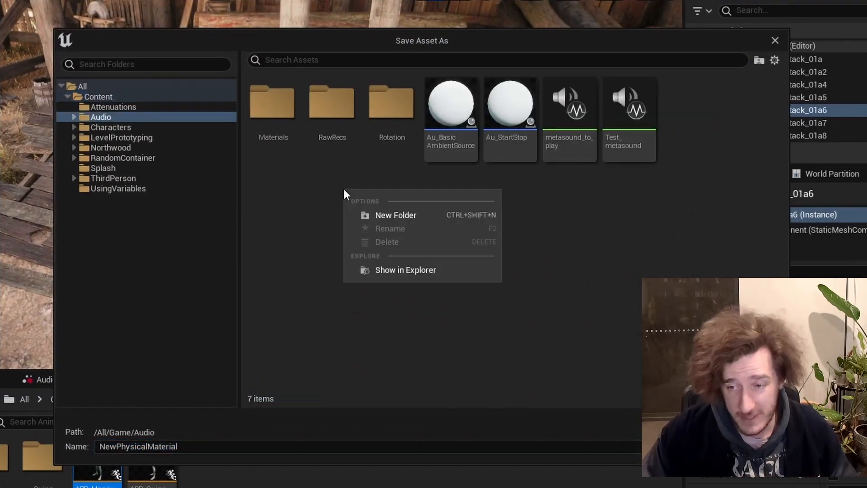
Create physical material Au_Dirt of class PhysicalMaterial in a new PhysicsMaterials folder
click(395, 215)
text(PhysicsMaterials)
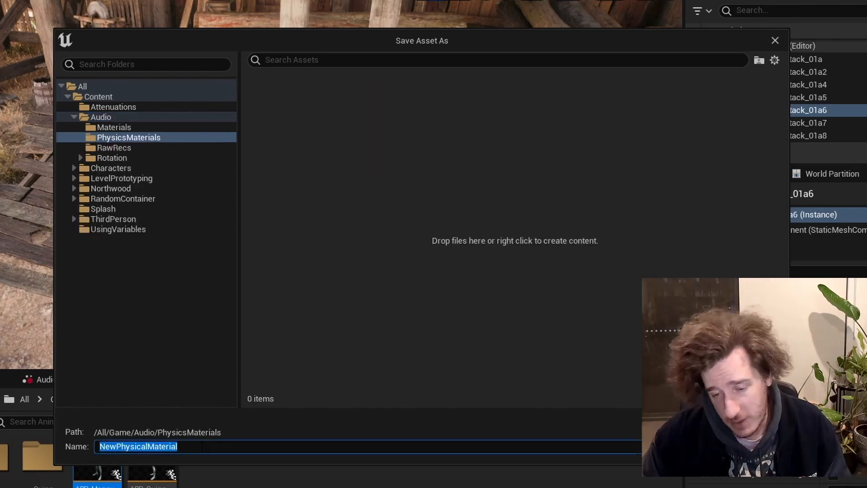
text(Au_Dirt)
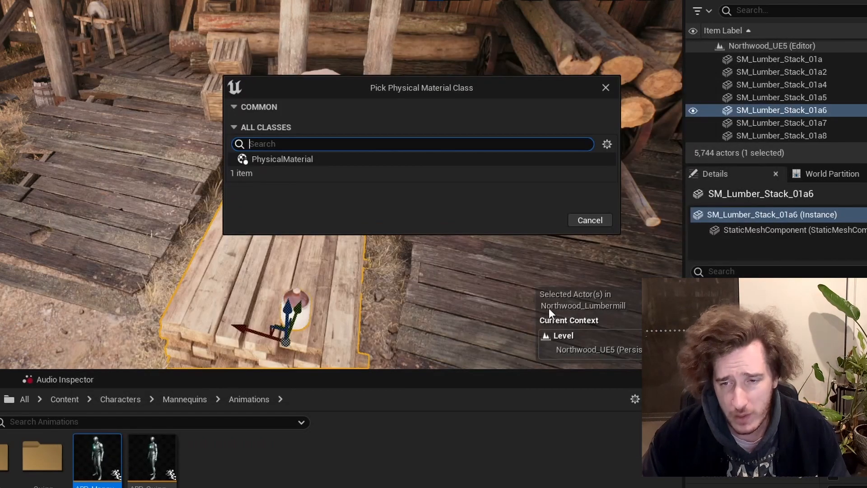
click(282, 159)
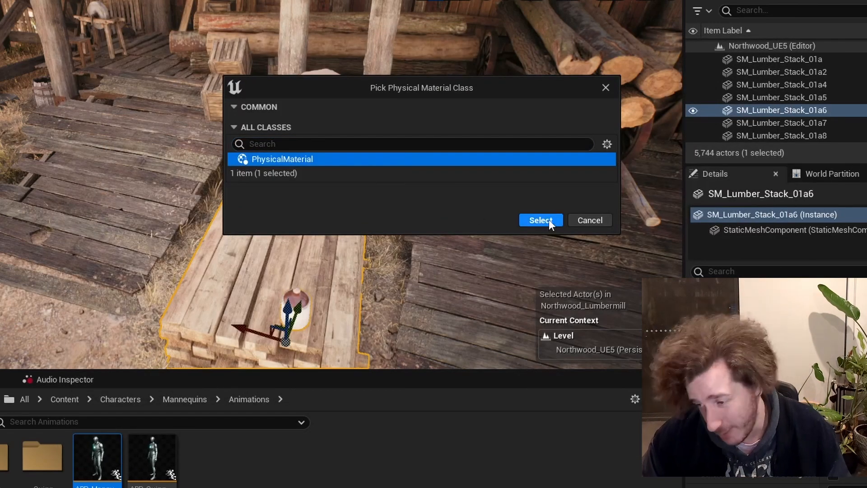
click(541, 220)
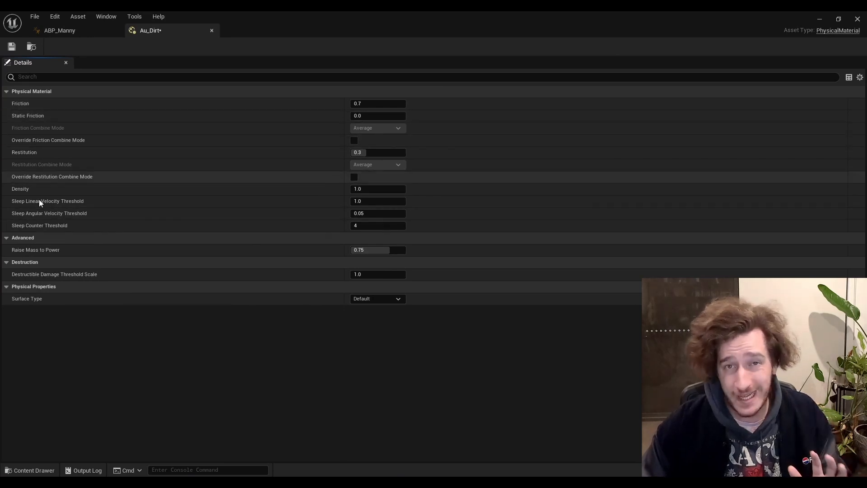
mouse_move(137, 324)
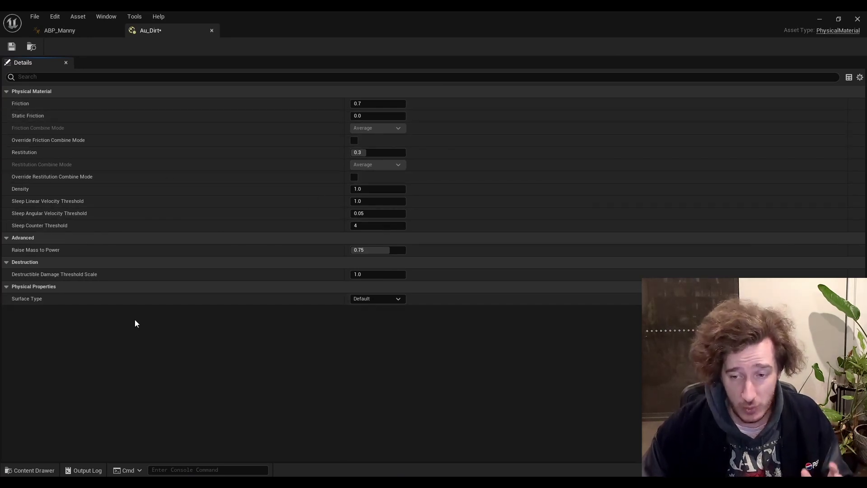
Leave the Au_Dirt asset editor and return to the lumbermill level
click(378, 298)
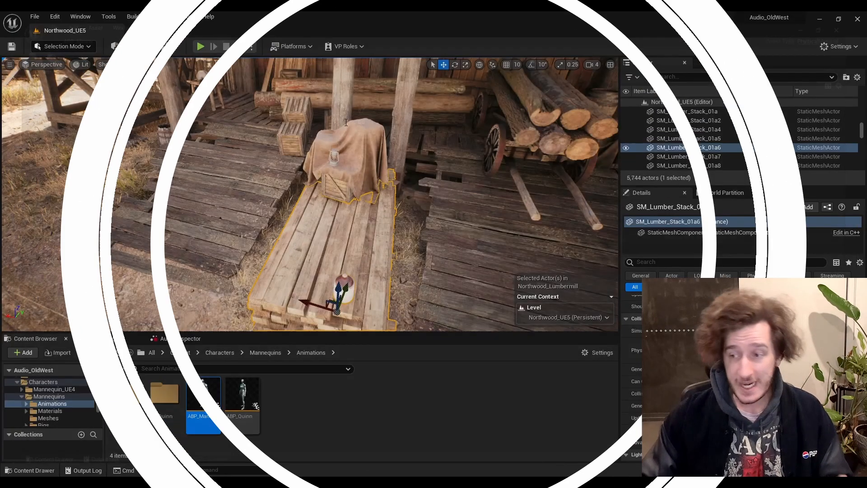
Show Project Settings > Engine > Physics scrolled to the Physical Surface section
click(54, 16)
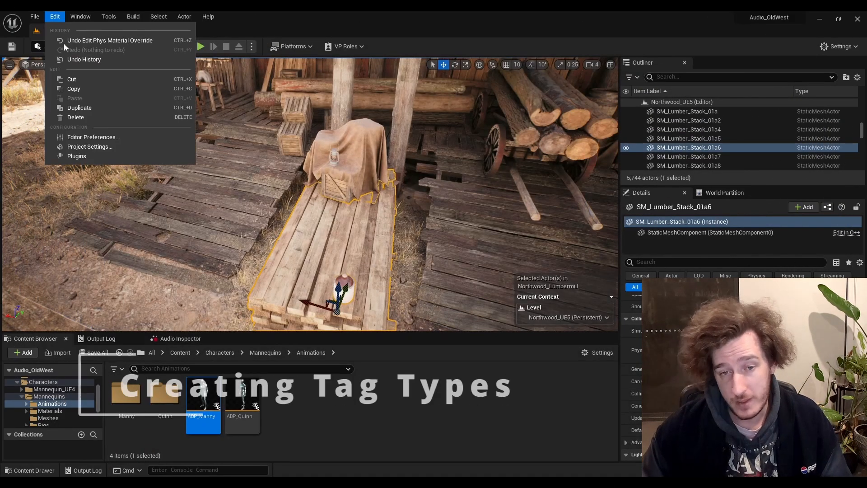
mouse_move(90, 146)
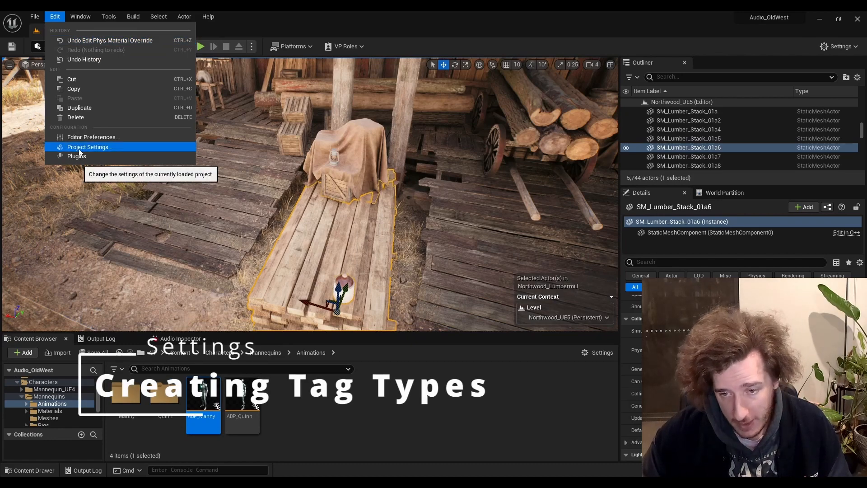
click(91, 146)
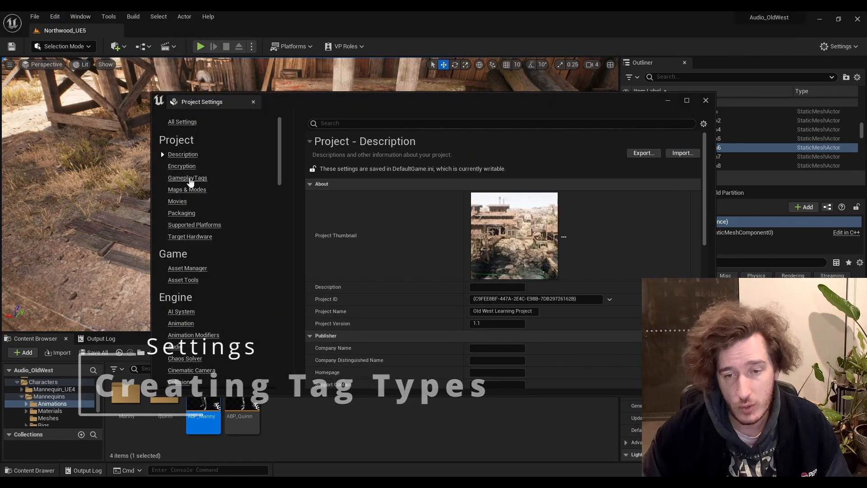
scroll(down, 3)
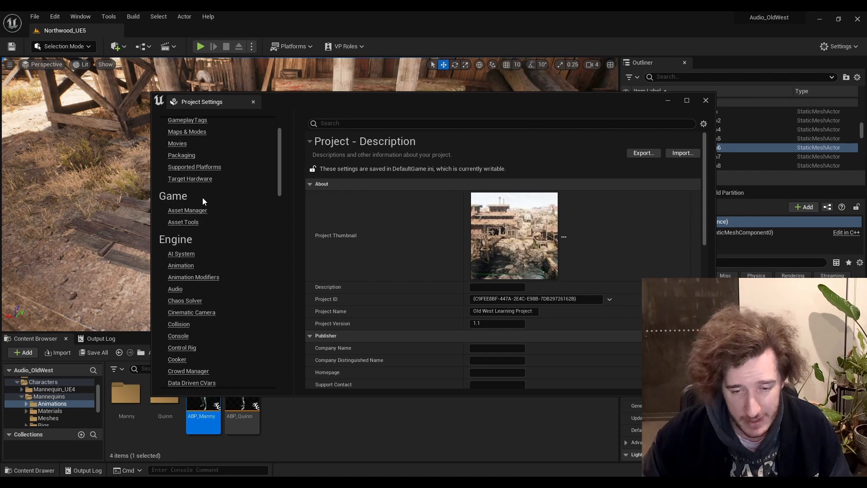
scroll(down, 3)
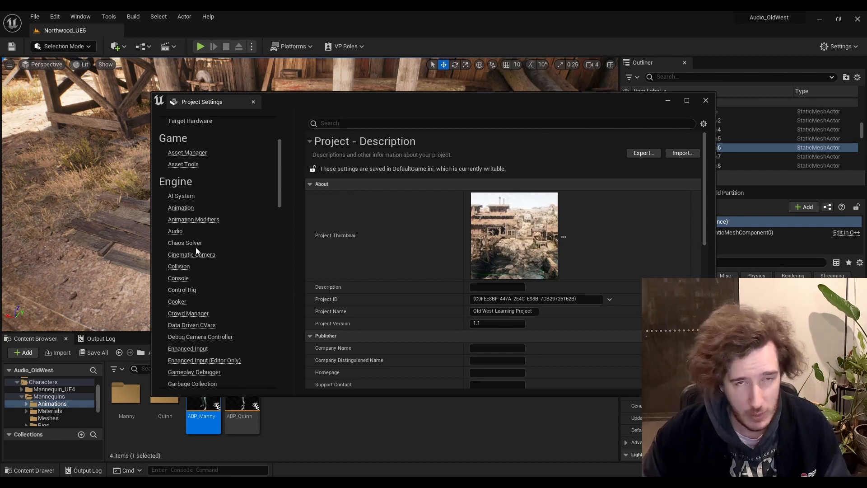
click(179, 265)
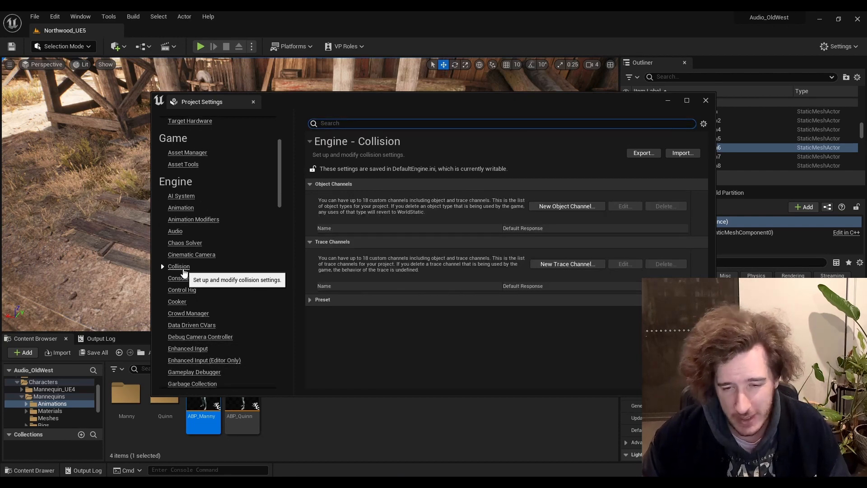
scroll(down, 3)
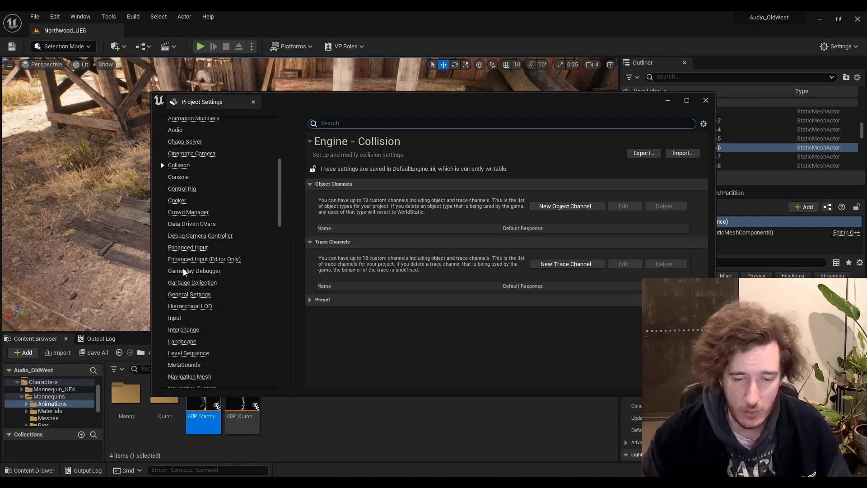
click(179, 339)
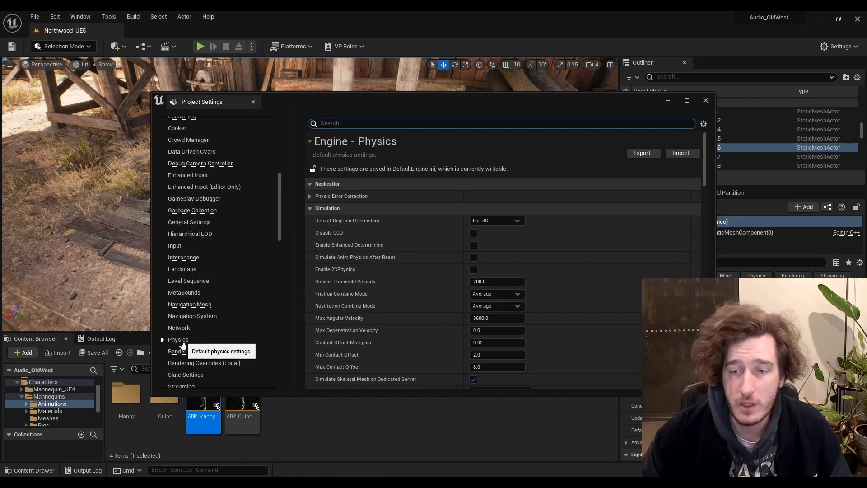
scroll(down, 3)
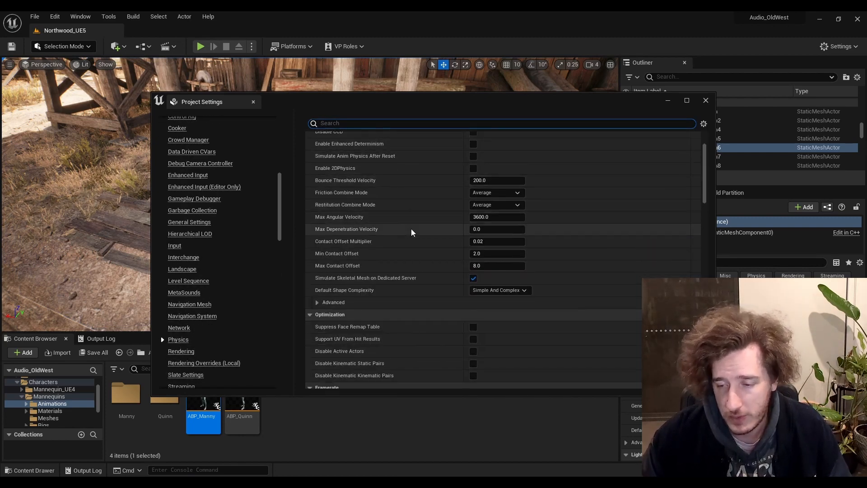
scroll(down, 3)
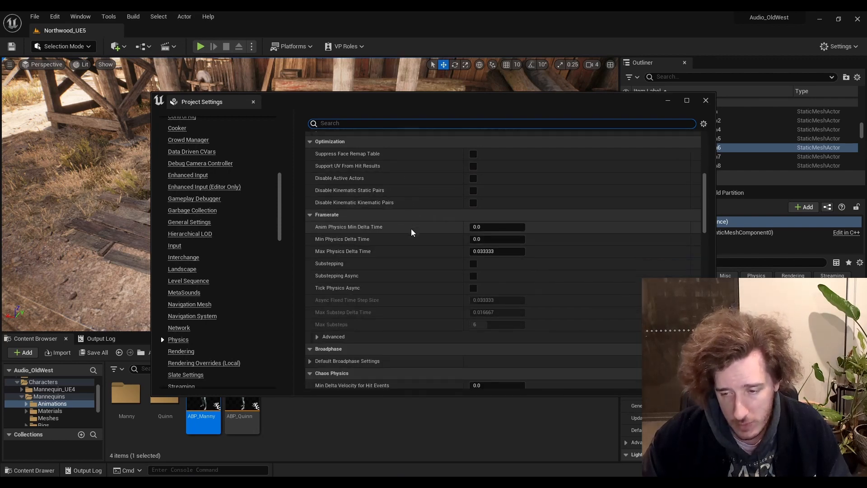
scroll(down, 3)
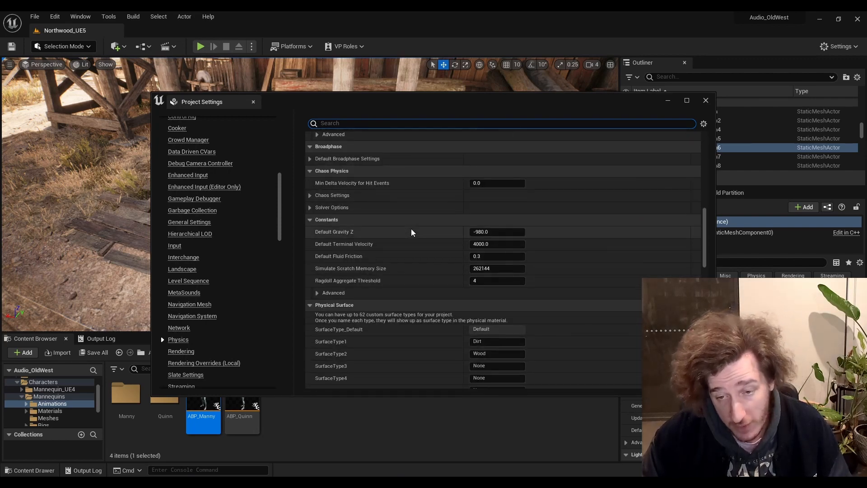
Name SurfaceType3 'WoodPlanks' and SurfaceType4 'DryGrasses'
scroll(down, 3)
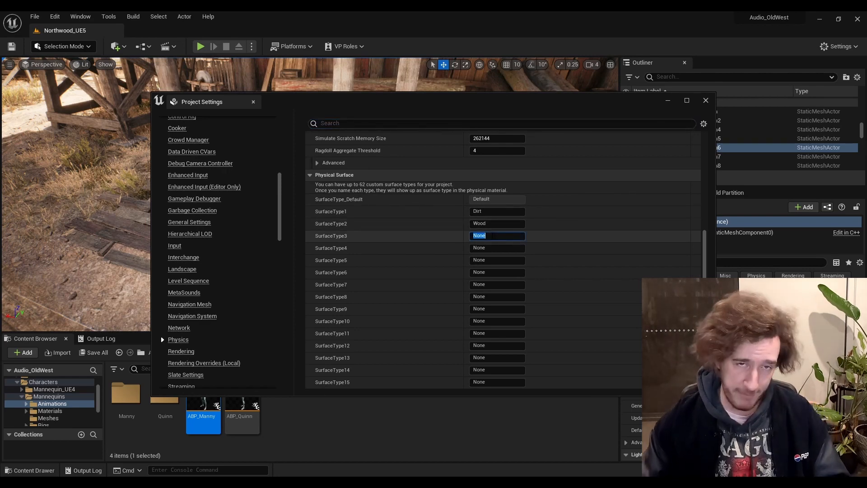
text(WoodPla)
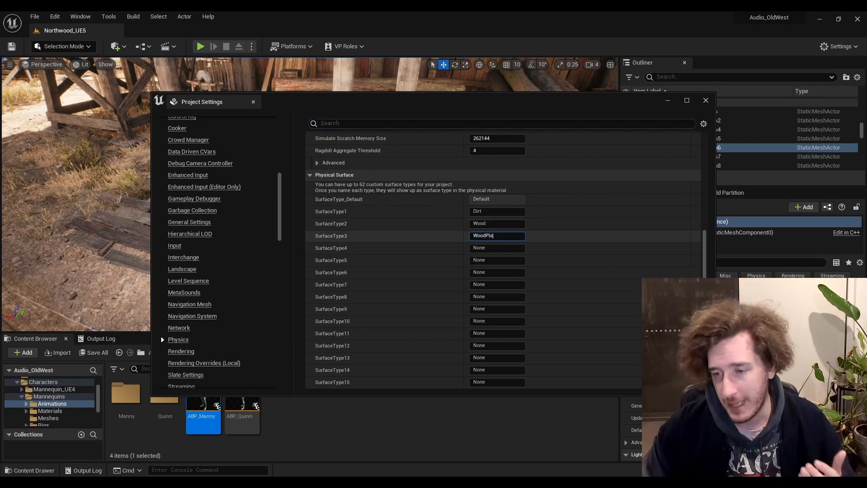
text(nks)
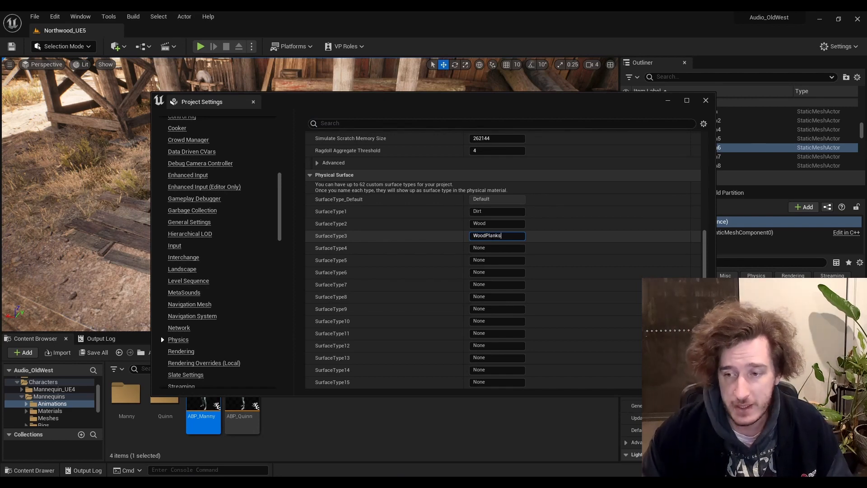
click(497, 248)
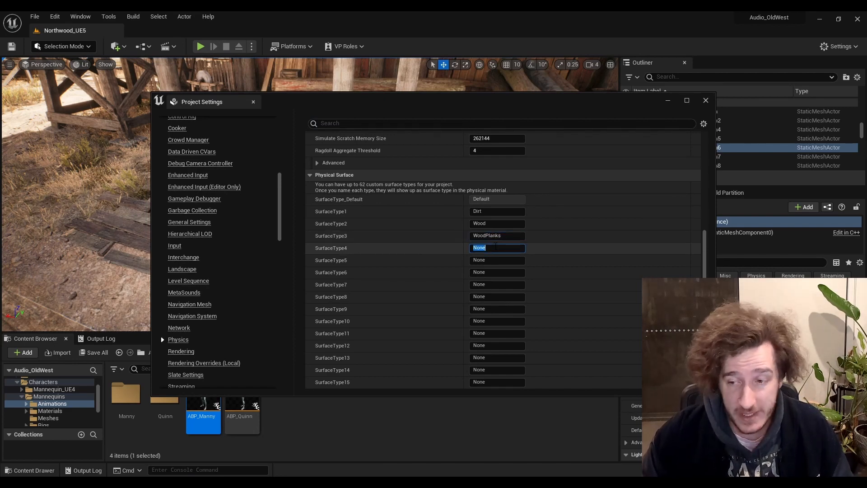
text(Grasses)
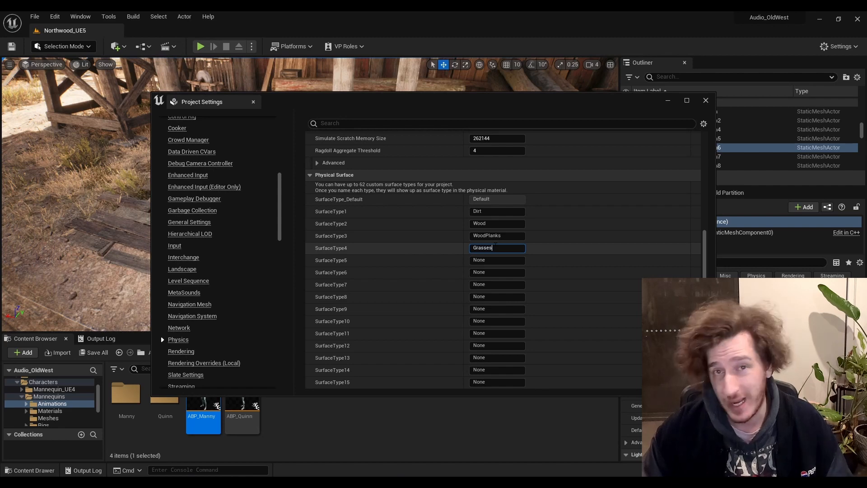
text(DryGrasses)
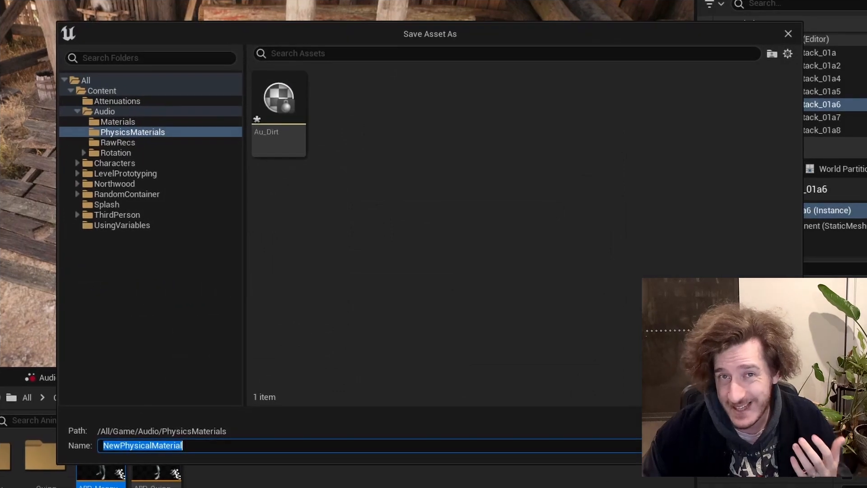
text(Au_WoodP)
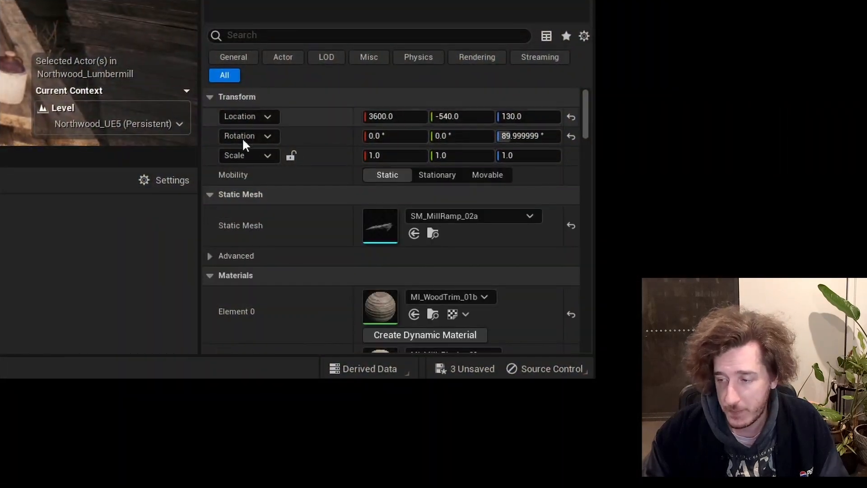
scroll(down, 3)
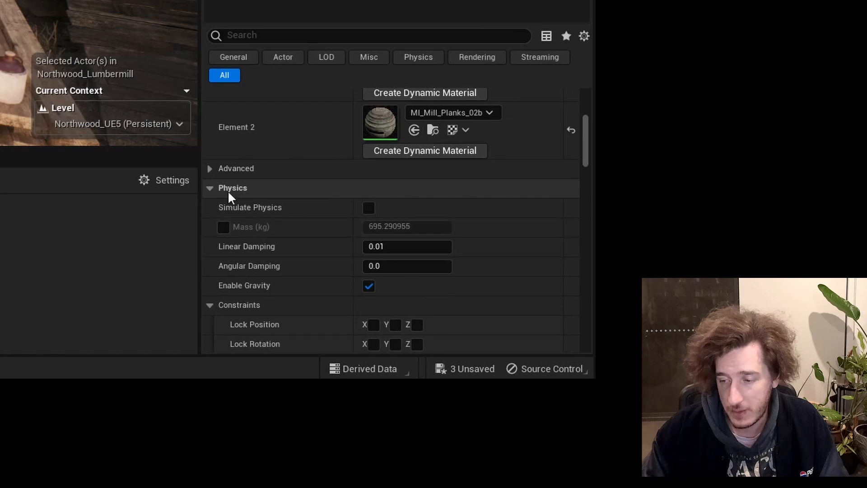
scroll(down, 3)
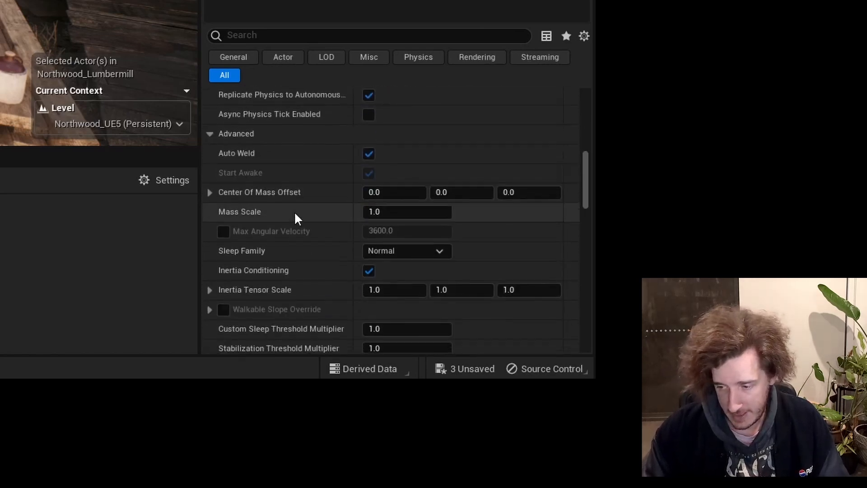
scroll(down, 3)
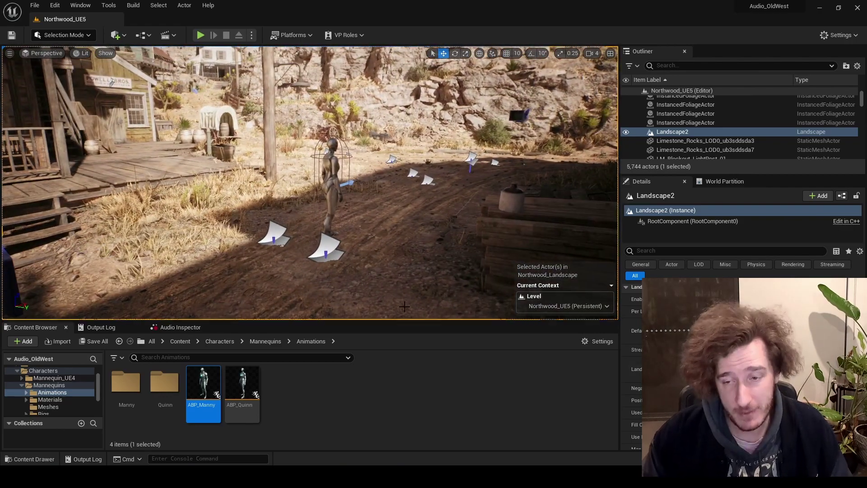
Open ABP_Manny from Characters > Mannequins > Animations
double_click(202, 388)
text(forma)
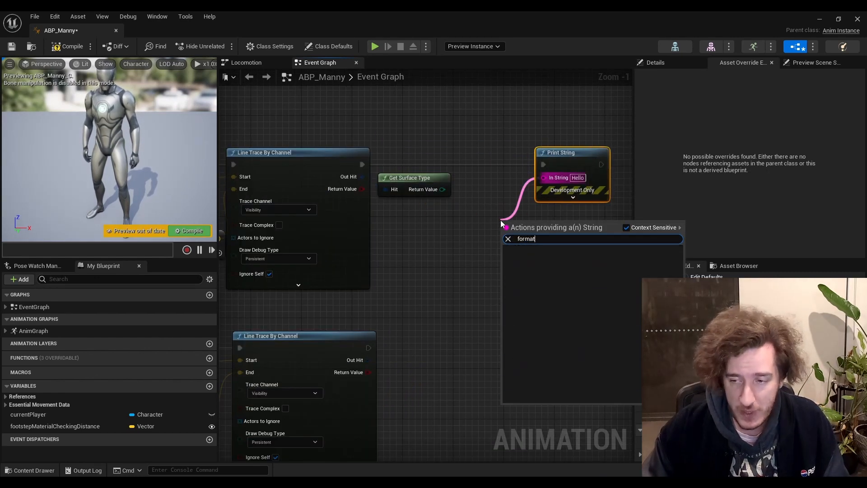
Add a Format Text node feeding the Print String message
text(text)
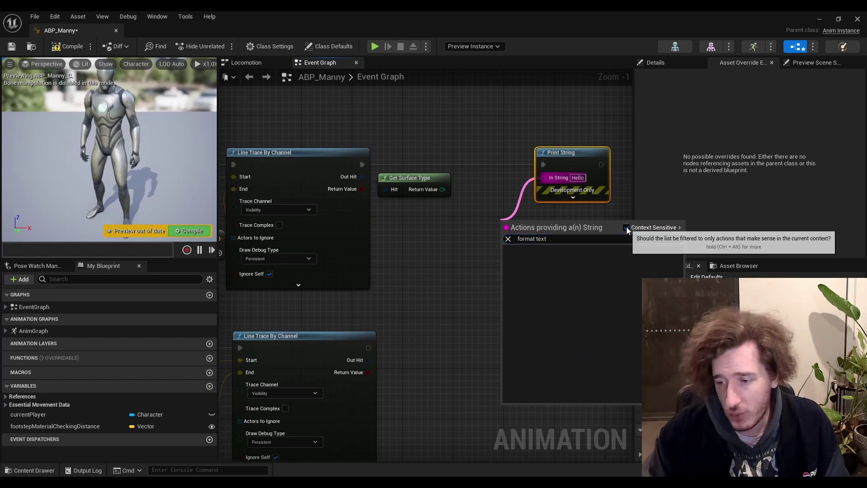
click(627, 228)
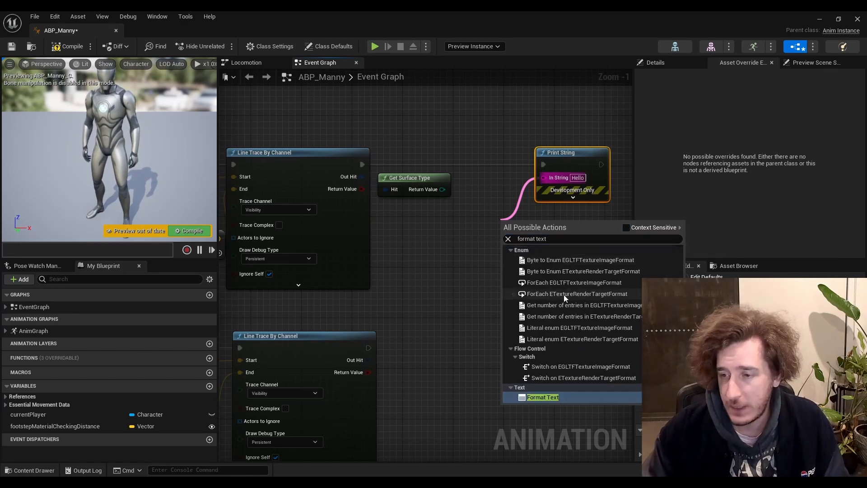
click(543, 398)
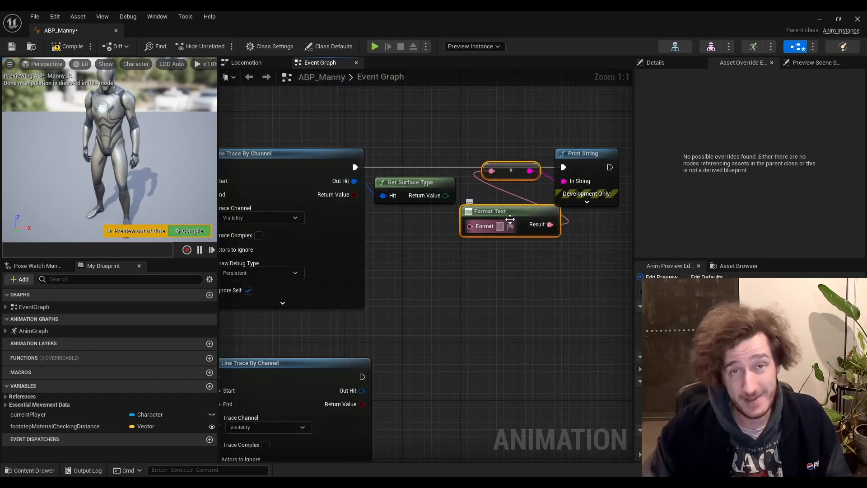
mouse_move(506, 226)
text(Stepped on {surface})
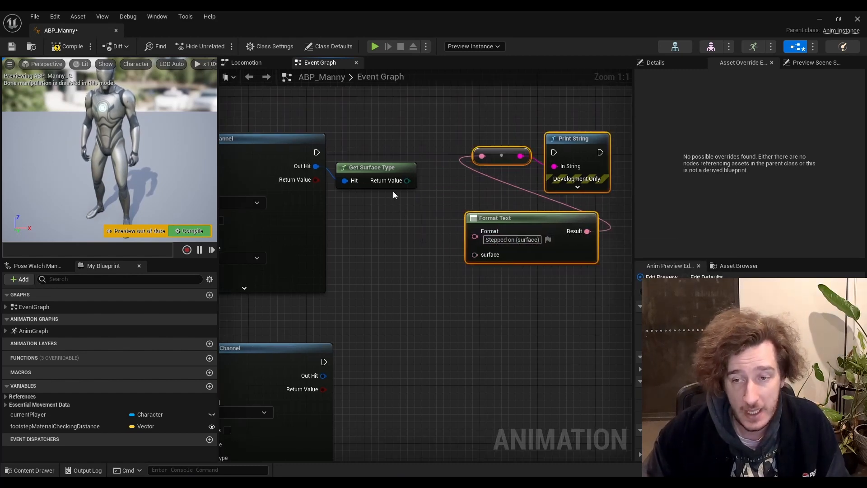
Add a Break Hit Result from Out Hit and expand it to expose Phys Mat
drag(316, 167, 355, 226)
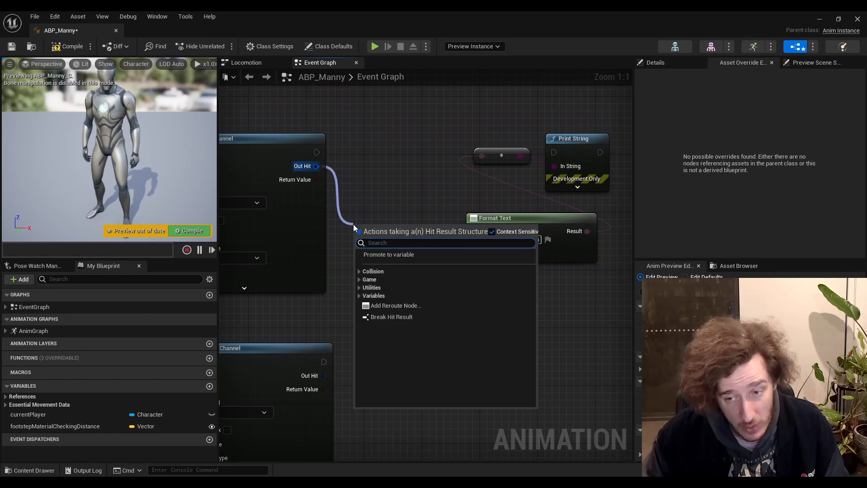
click(391, 317)
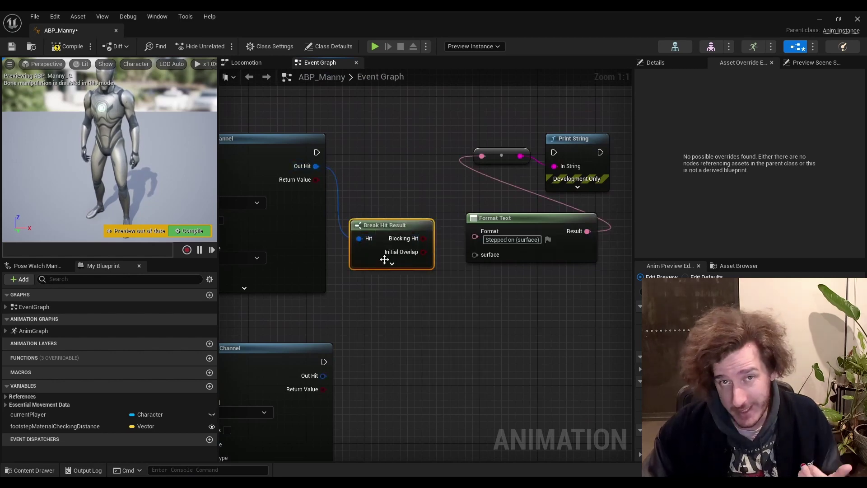
click(392, 260)
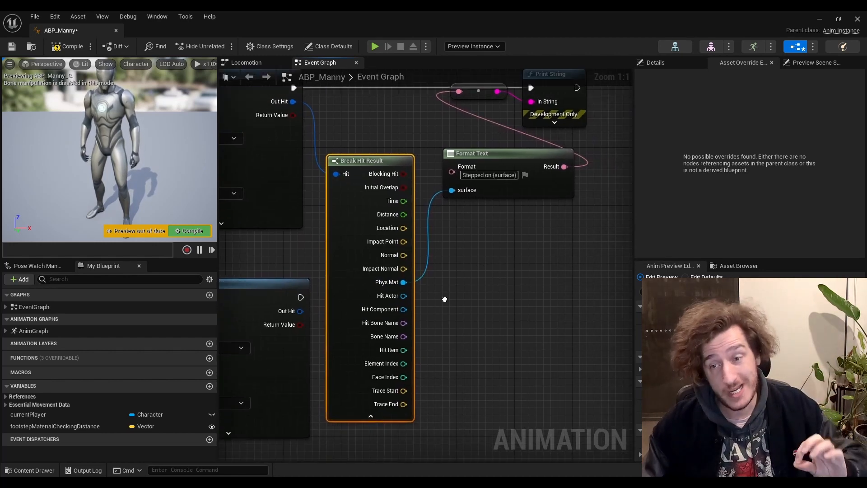
scroll(down, 3)
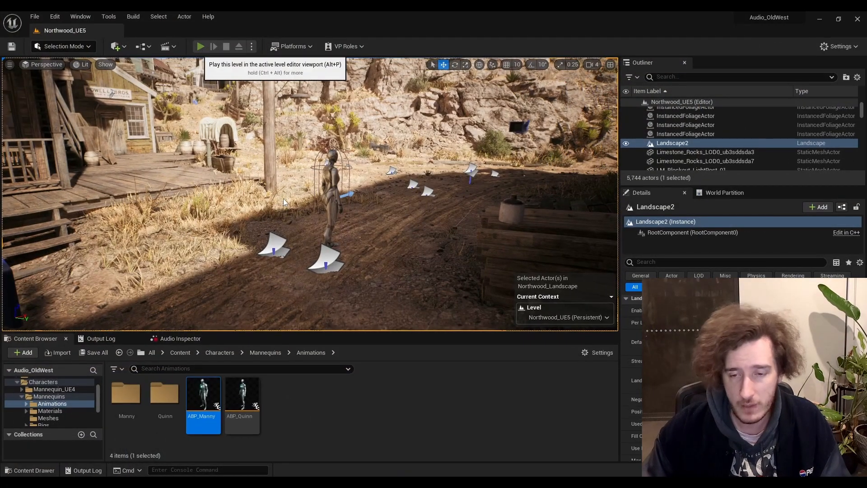
Play-test the level to check the footstep surface prints
click(201, 47)
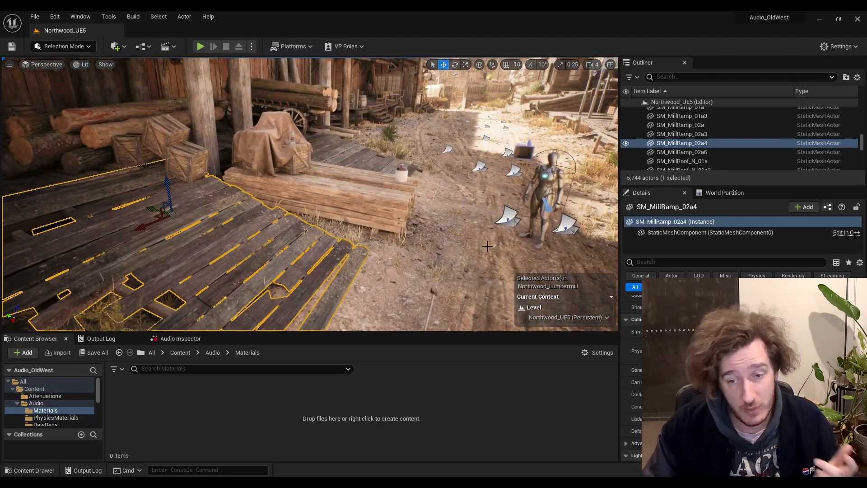
Inspect MI_WoodTrim_01b's Details down to its General > Phys Material field
click(710, 232)
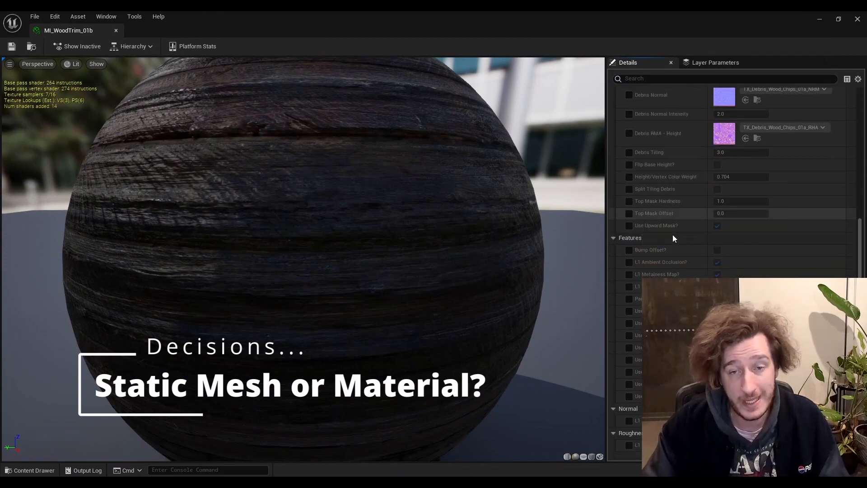
scroll(down, 3)
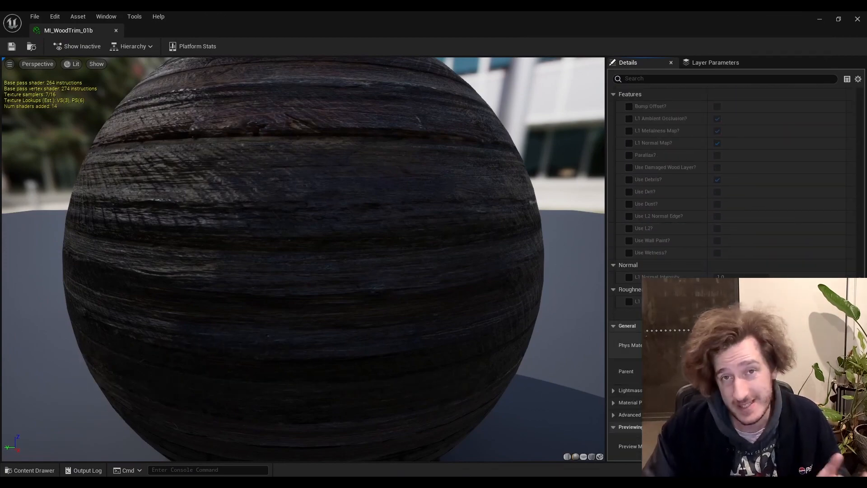
scroll(down, 3)
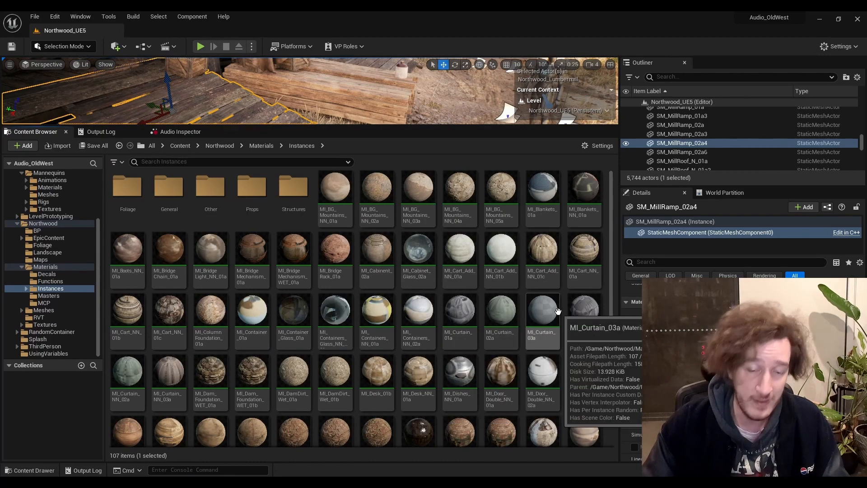
Scroll the Northwood material instances and bring up asset actions for MI_BridgeRock_01a
scroll(down, 3)
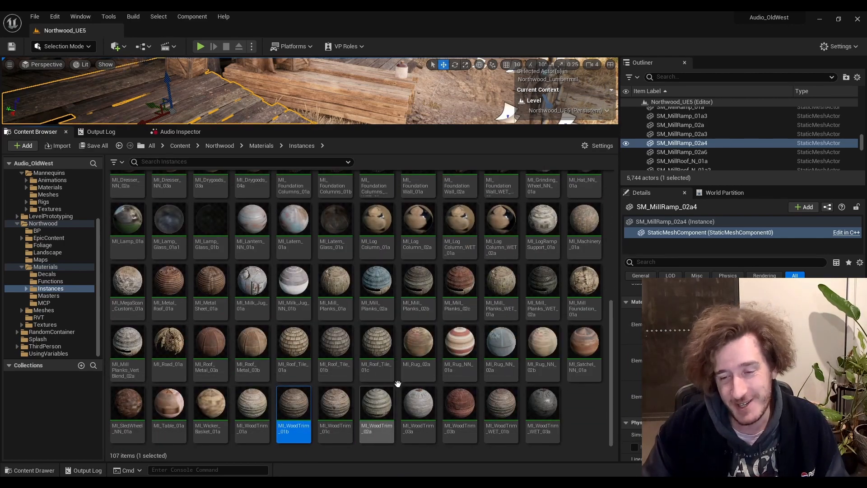
mouse_move(335, 345)
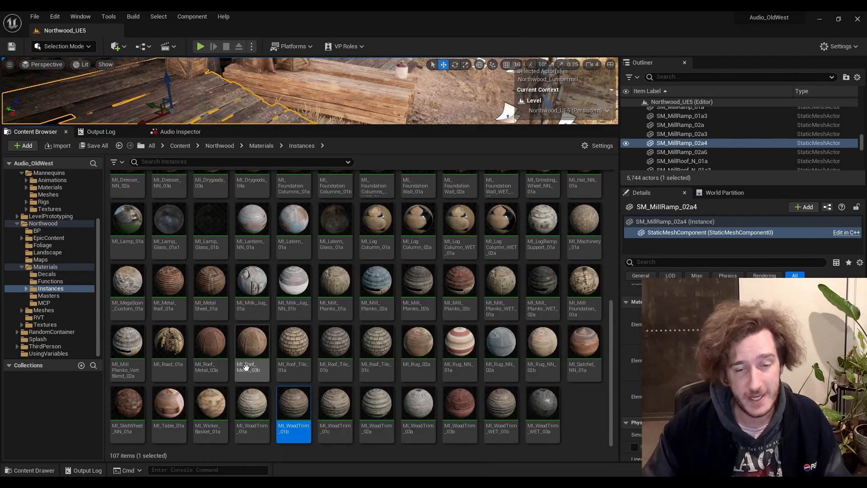
mouse_move(265, 412)
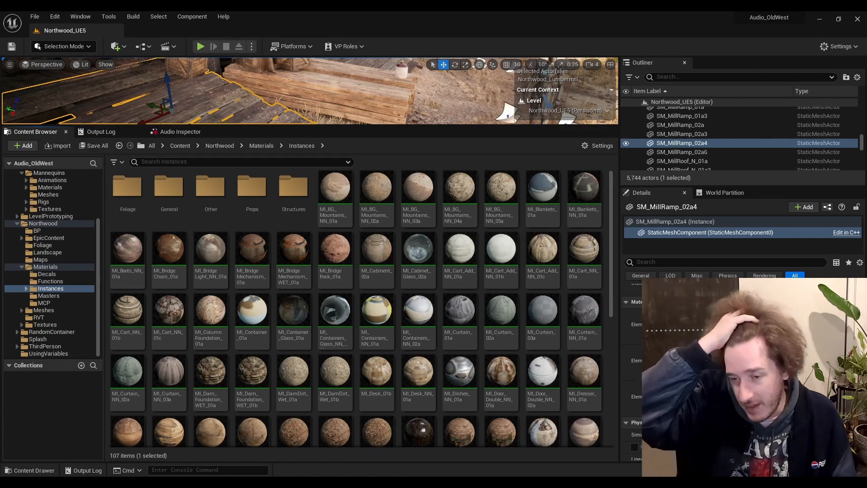
right_click(334, 248)
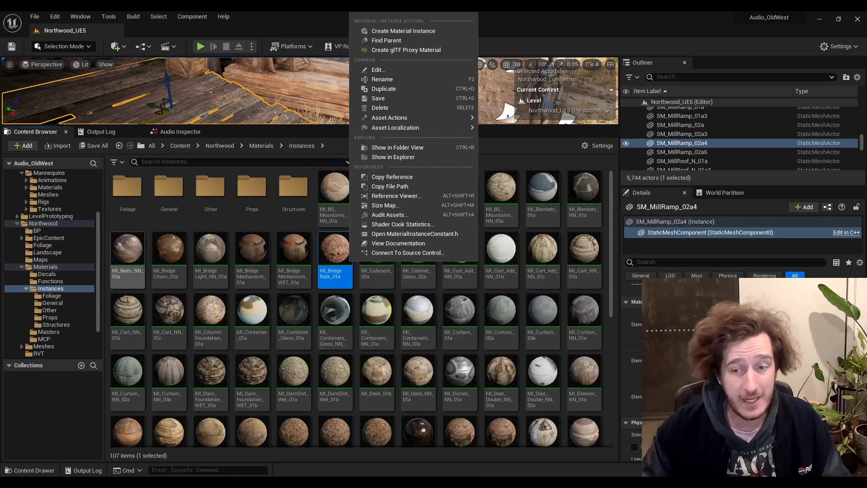
mouse_move(339, 262)
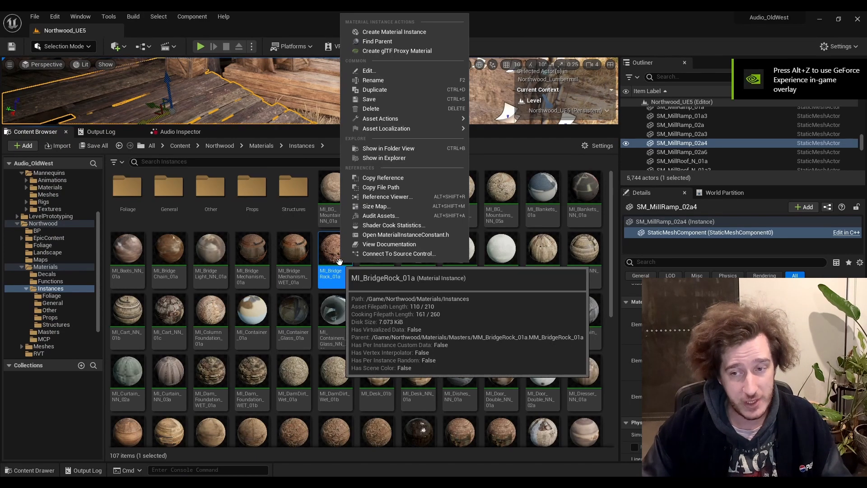
mouse_move(384, 157)
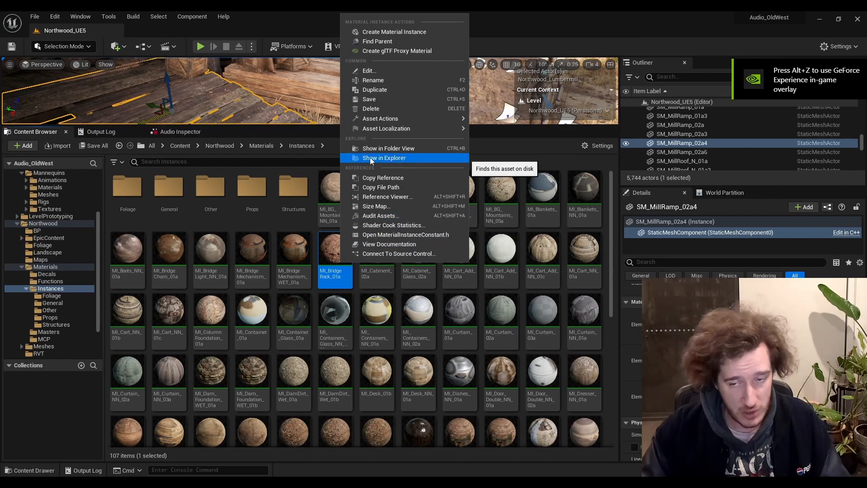
Reveal the material's on-disk Instances folder in File Explorer and scroll through its files
click(384, 157)
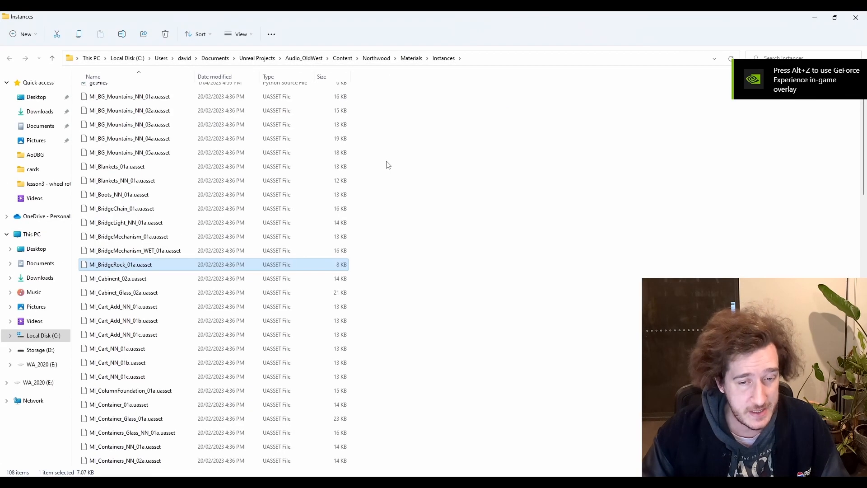
scroll(down, 3)
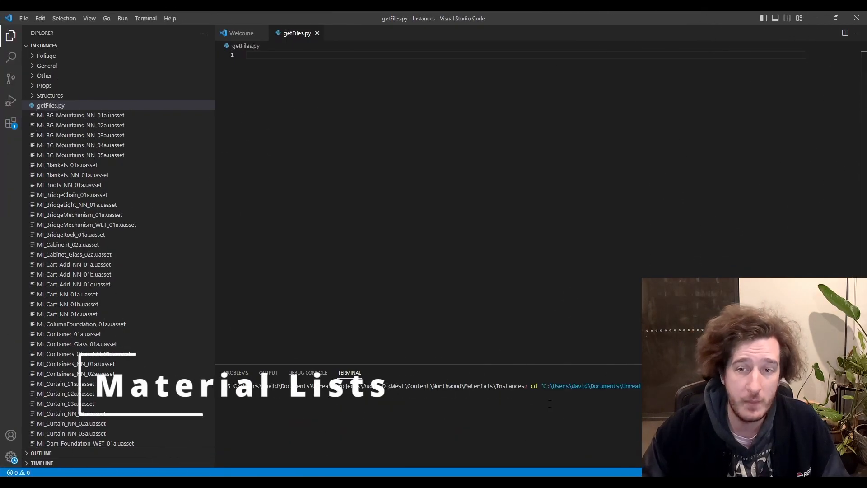
Run the directory listing of the Instances folder's .uasset files in the terminal
key(Enter)
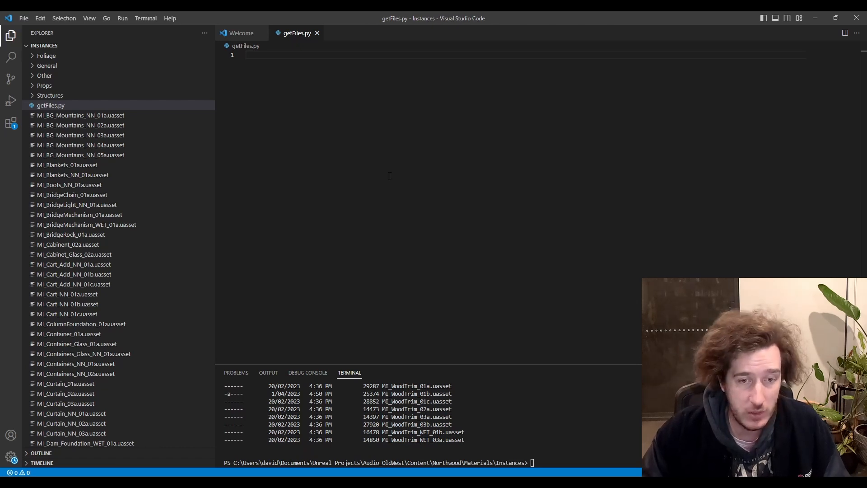
Start getFiles.py with import os, a __main__ guard and def get_files_recursively(path)
text(import os)
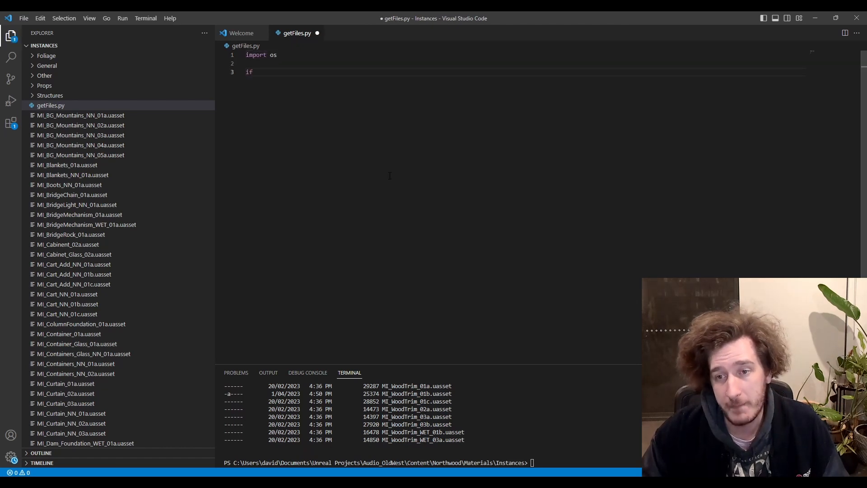
text(__name__ == "__main__":)
text(files = get_files_recursively(folder_path)
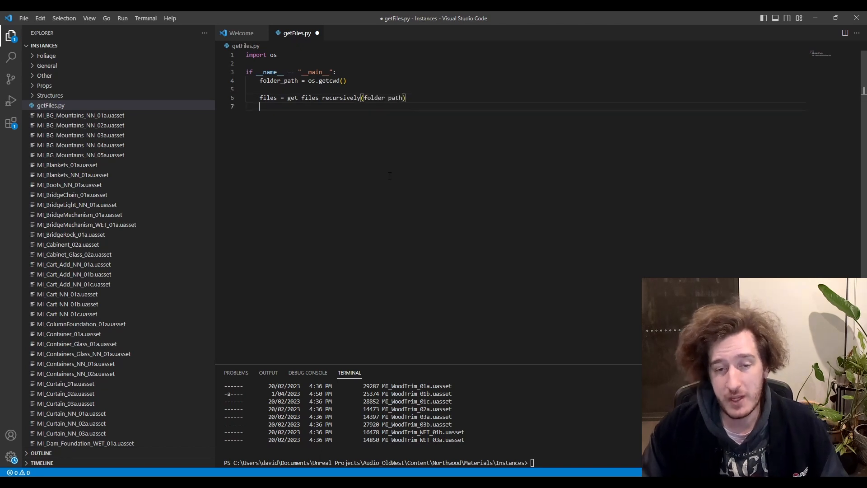
text(for file in files:)
text(print(file)
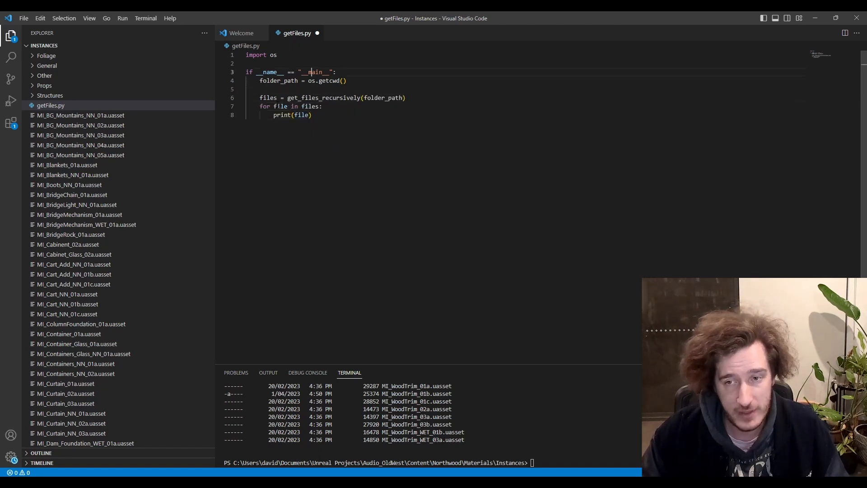
text(def get_files_recursively)
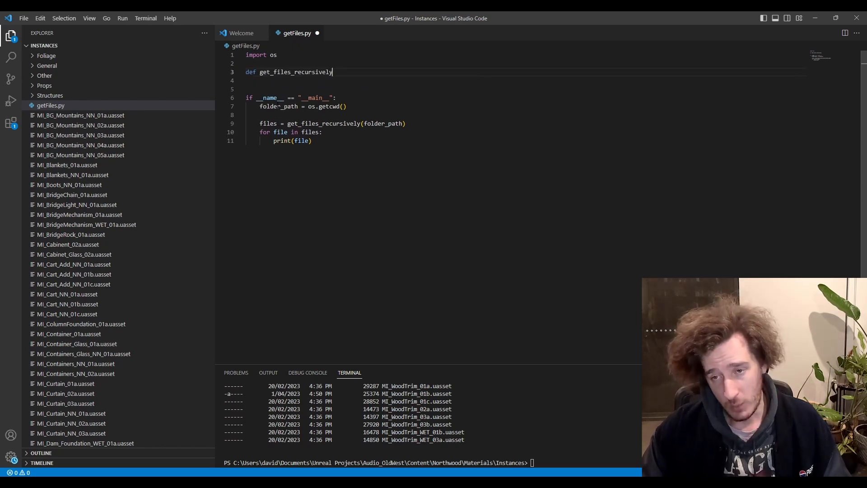
text((path):)
text(file_path = p)
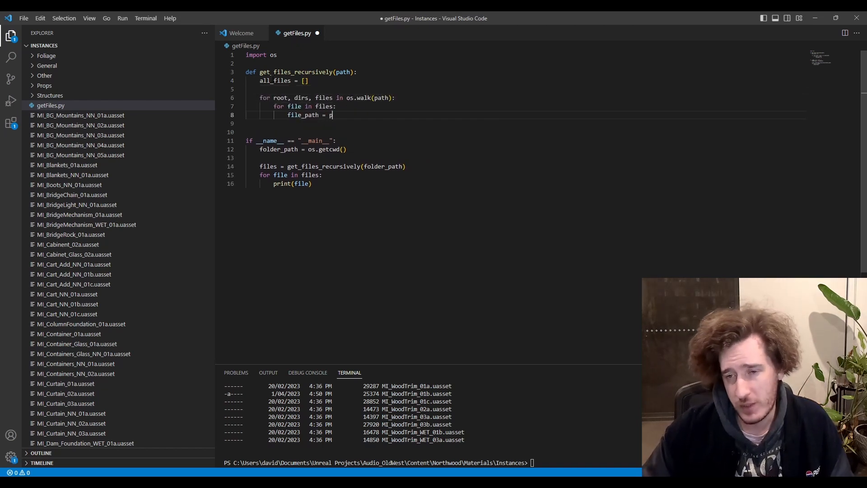
Join root and file, strip the base path and .uasset, and append each file_path to all_files
text(os.path.join(root,file))
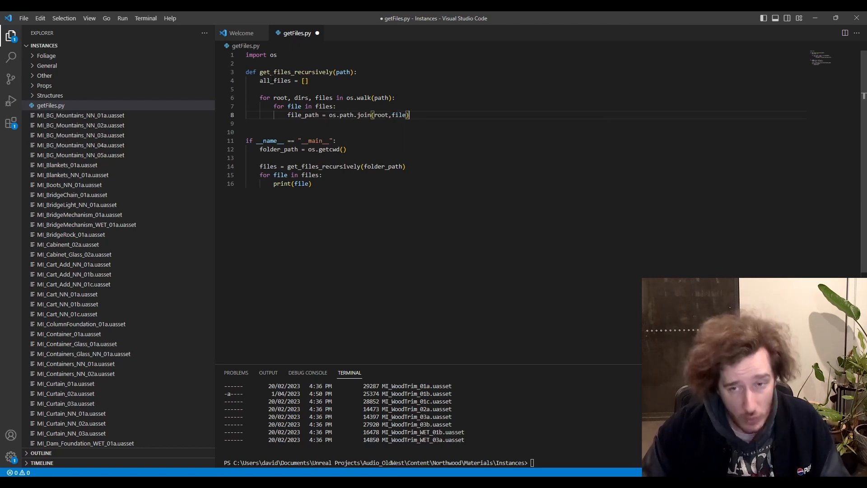
text(file_path = file_path_)
text(all_file)
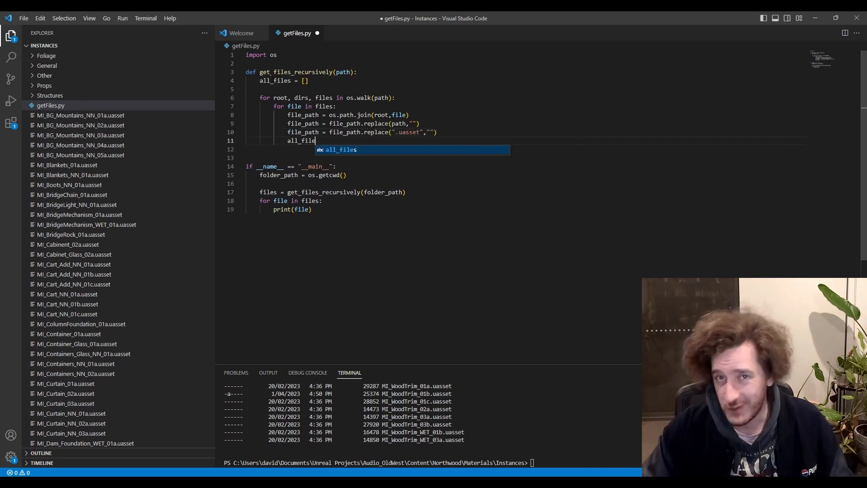
text(s.append(file_path))
click(380, 149)
text(return all_files)
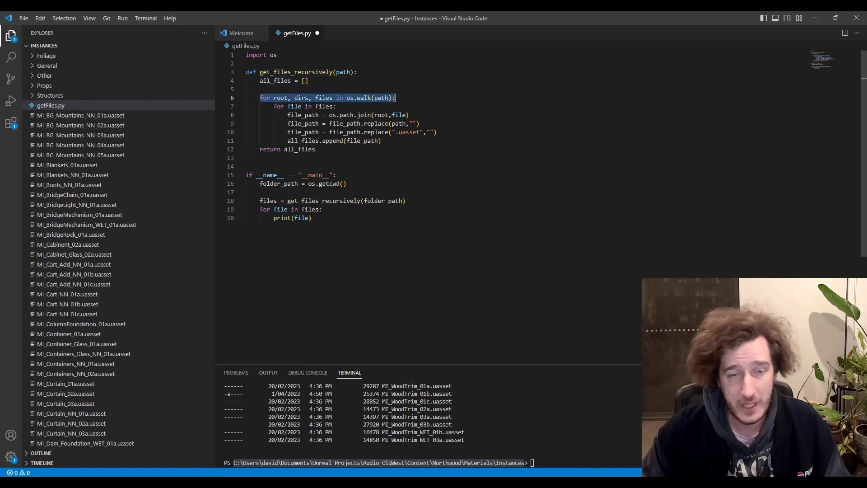
Run py getFiles.py to print every material instance path in the Instances folder
text(py getFile)
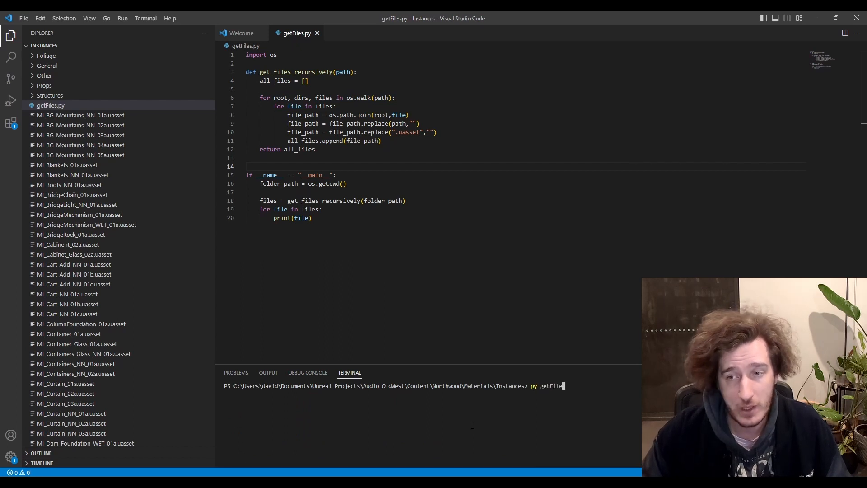
key(Enter)
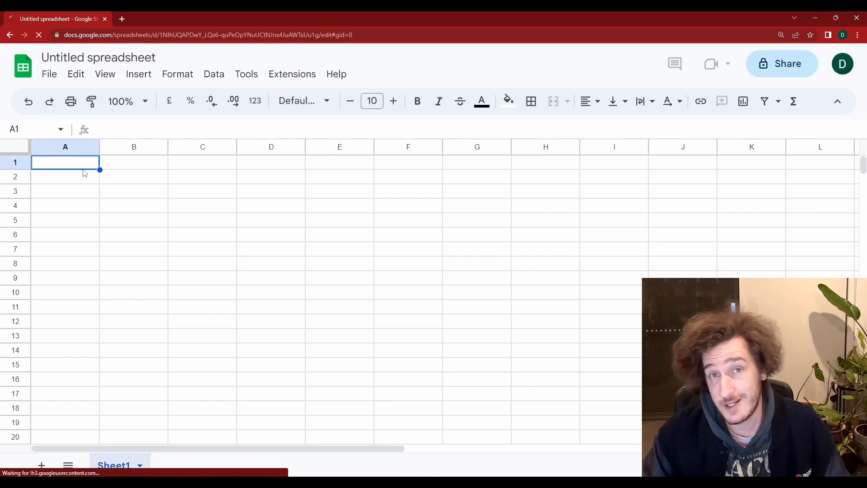
Paste the 298 material instance paths into column A and scroll through them
key(ctrl+v)
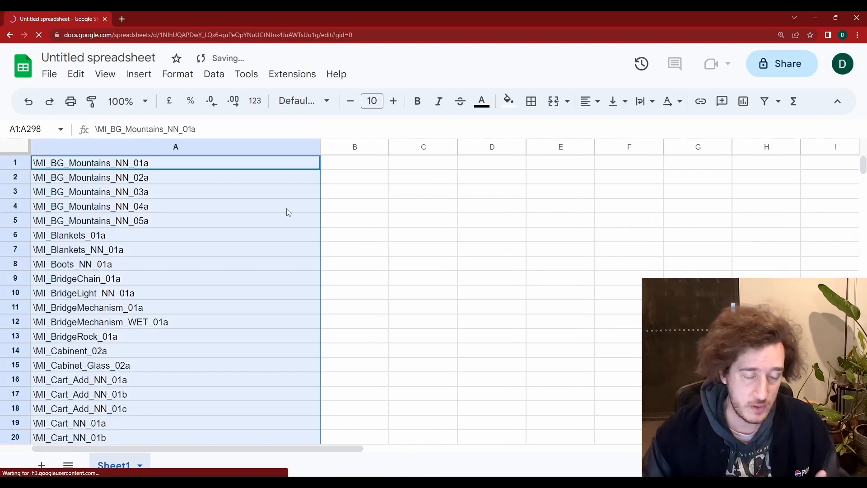
scroll(down, 3)
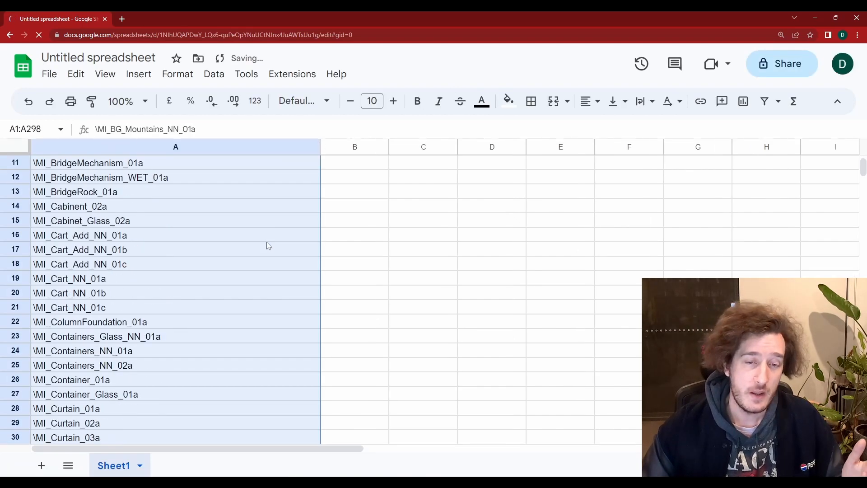
scroll(down, 3)
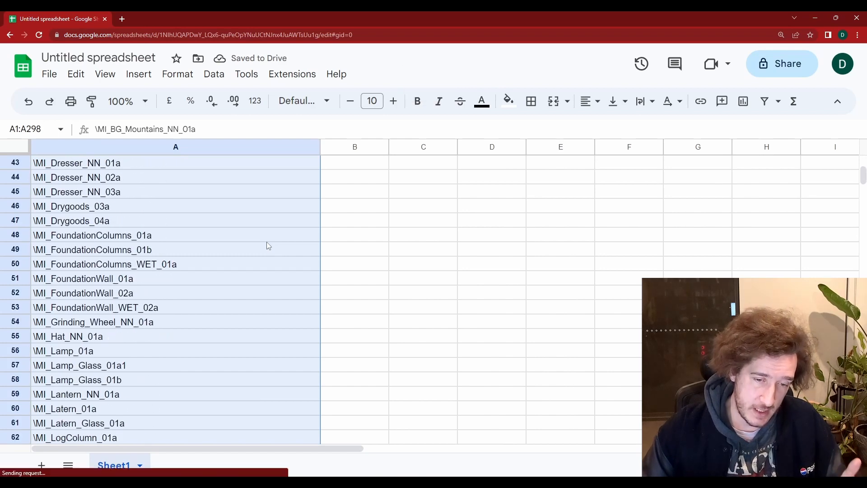
scroll(down, 3)
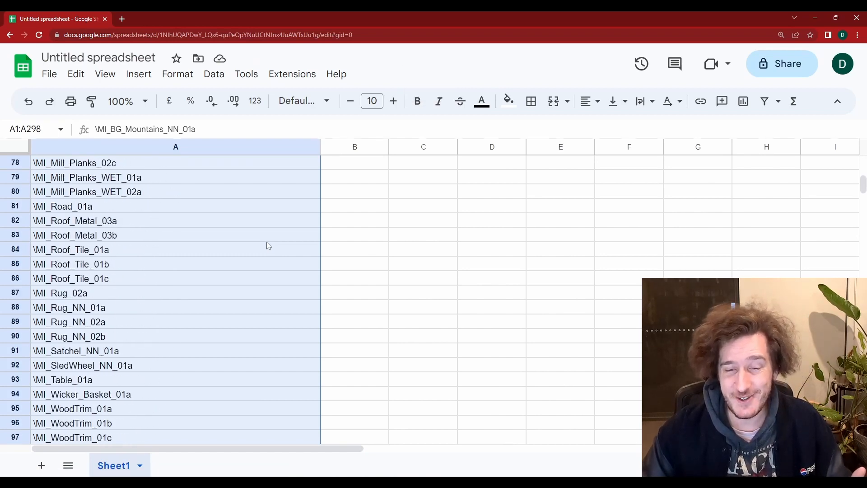
scroll(down, 3)
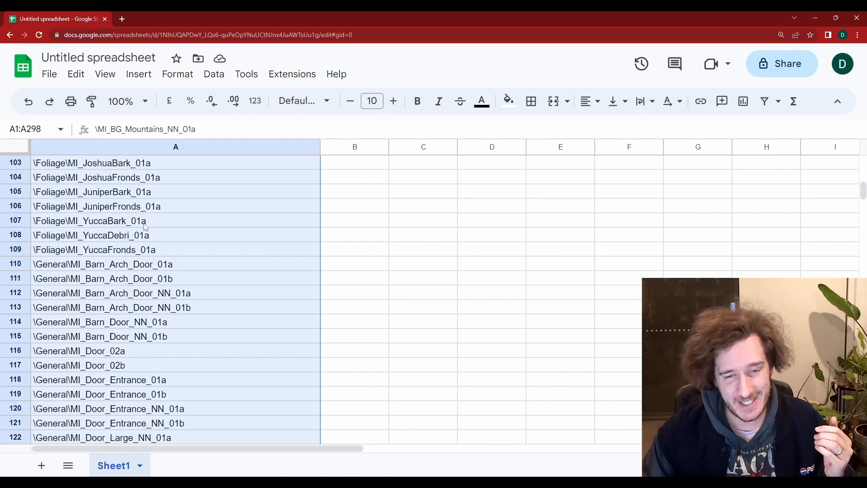
scroll(down, 3)
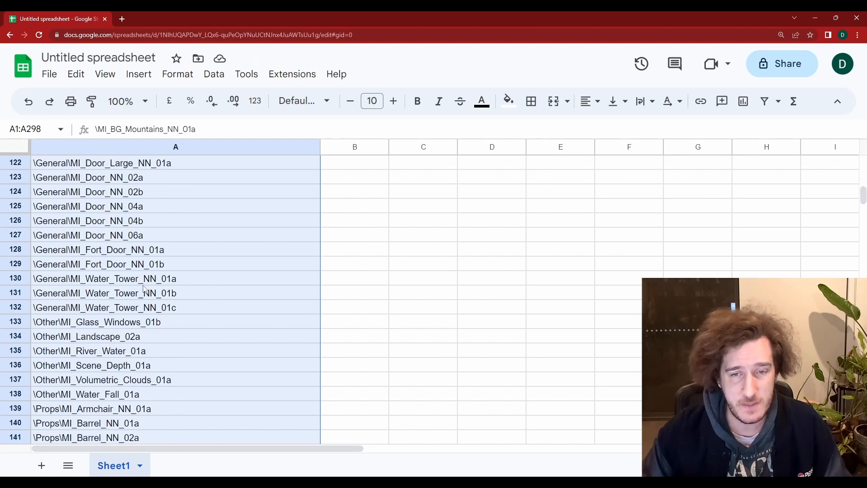
scroll(down, 3)
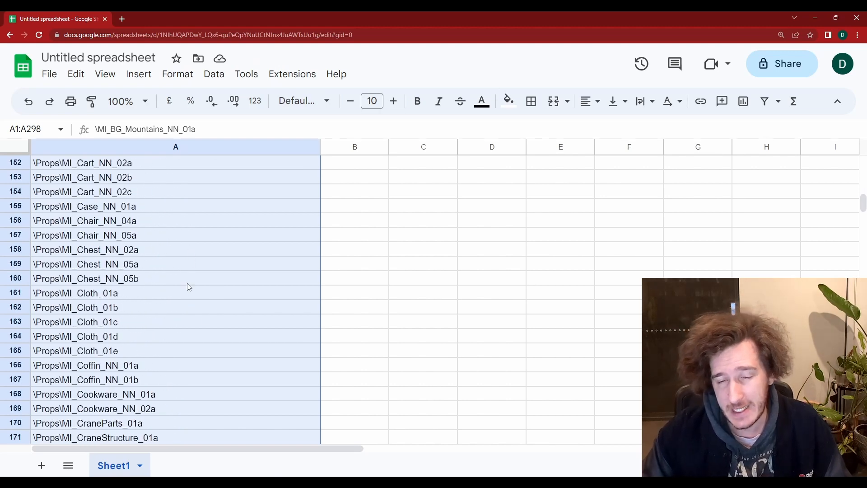
scroll(down, 3)
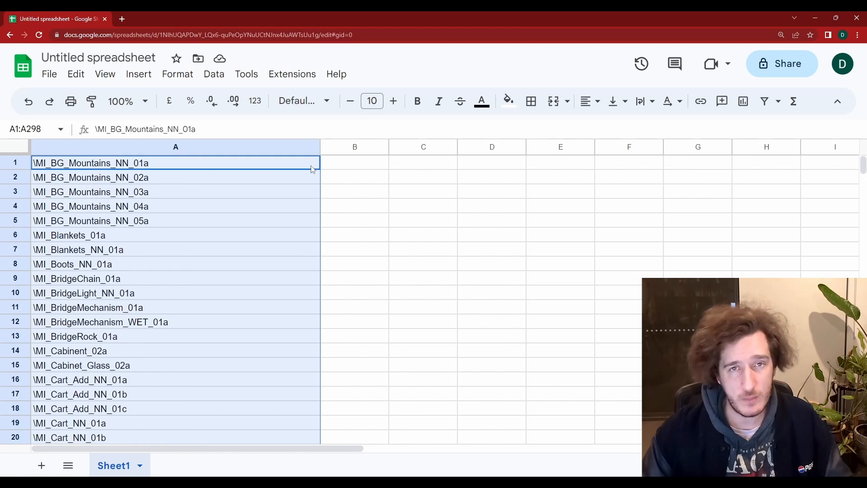
Tag the first materials in column B with x, Cloth, Leather and Steel
text(x)
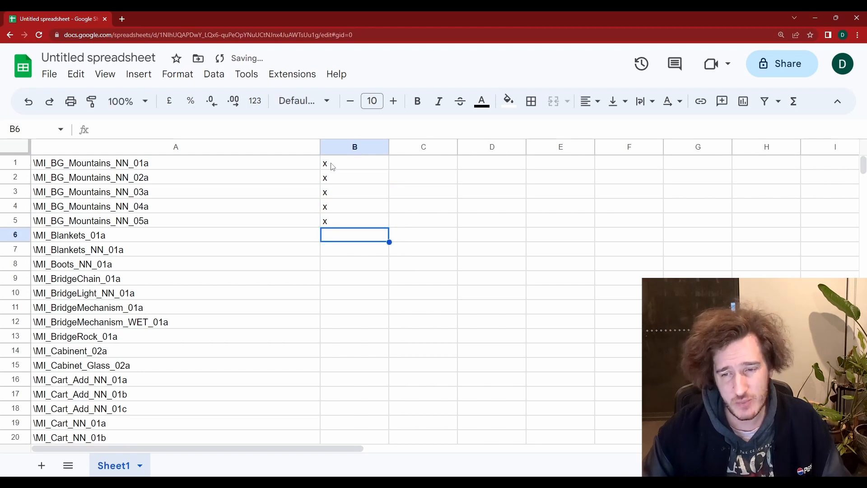
text(Cloth)
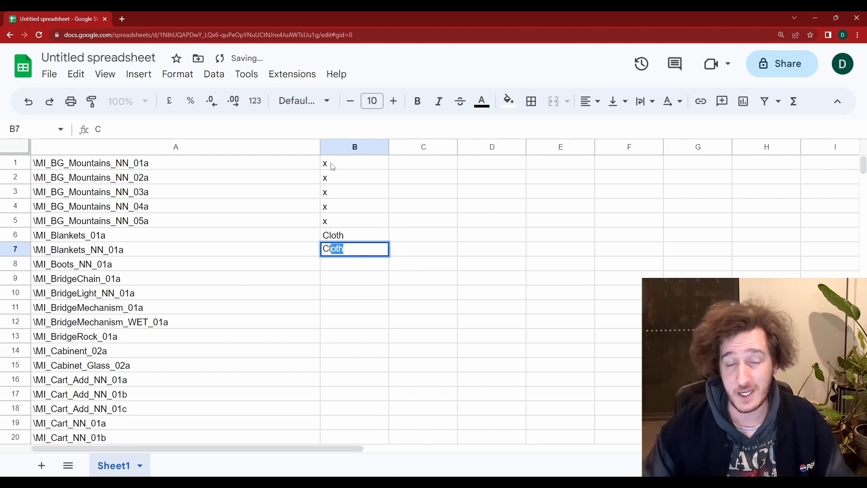
key(Enter)
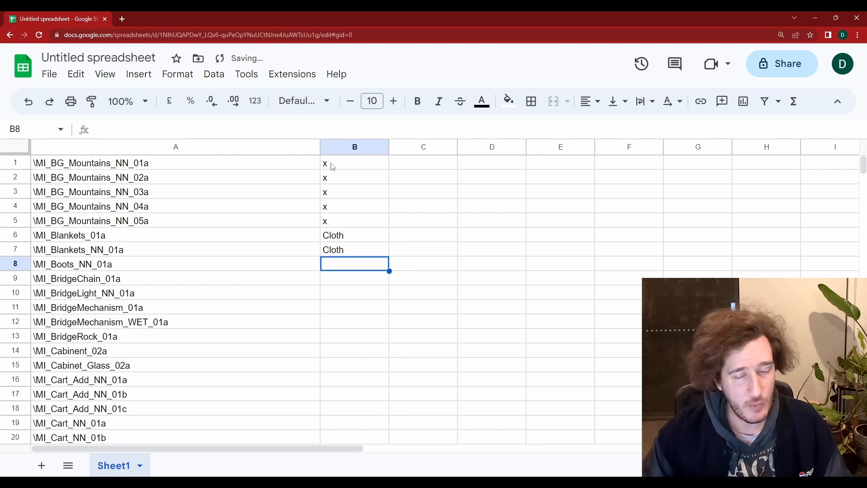
text(Leather)
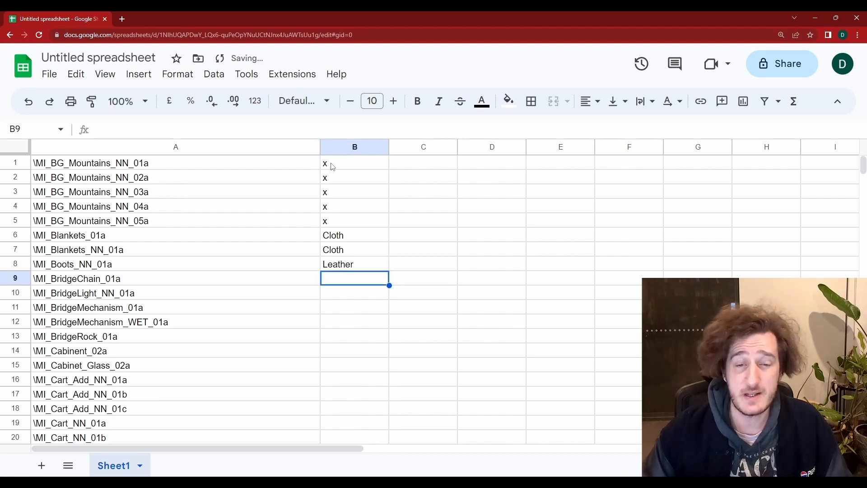
text(St)
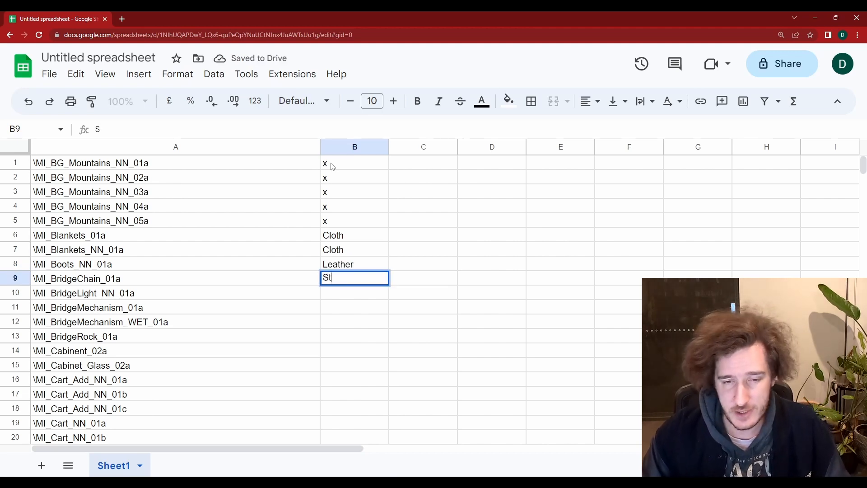
key(Enter)
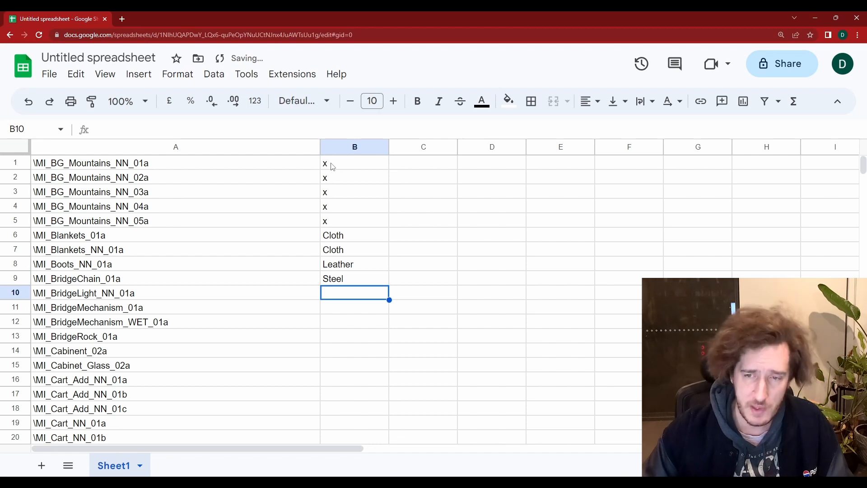
Tag the bridge light Wood (creaky) and mark uncertain materials with ?
text(Wood)
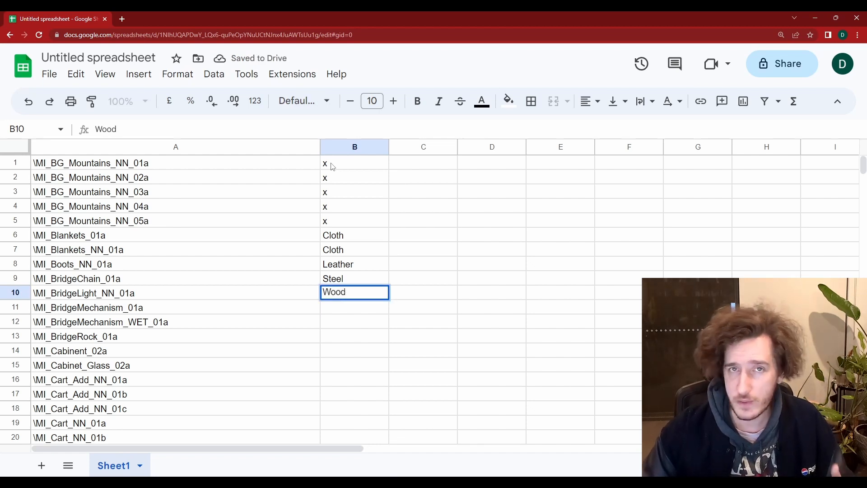
text((crea)
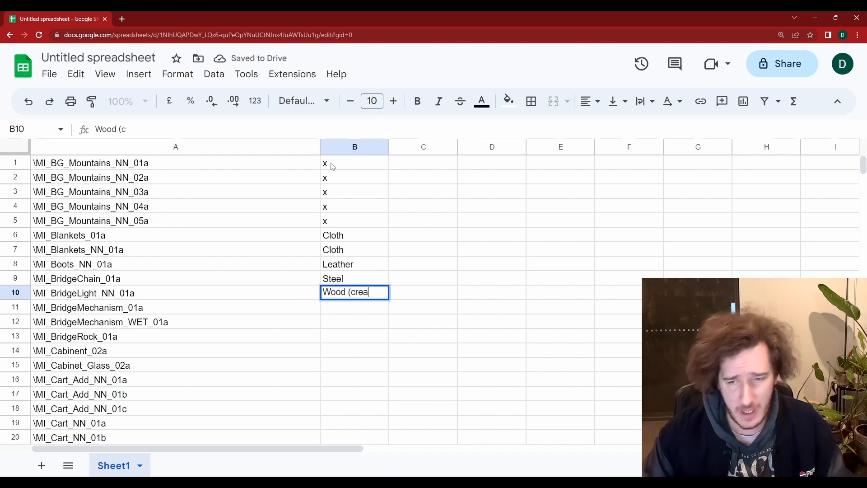
key(Enter)
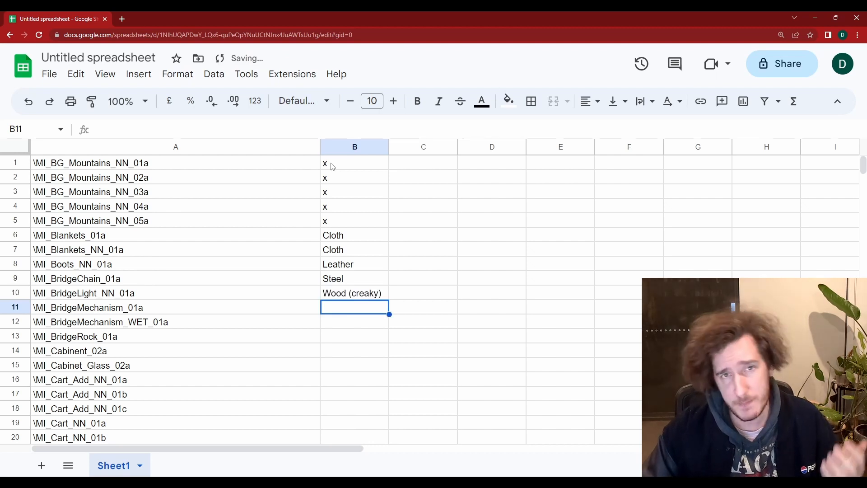
text(?)
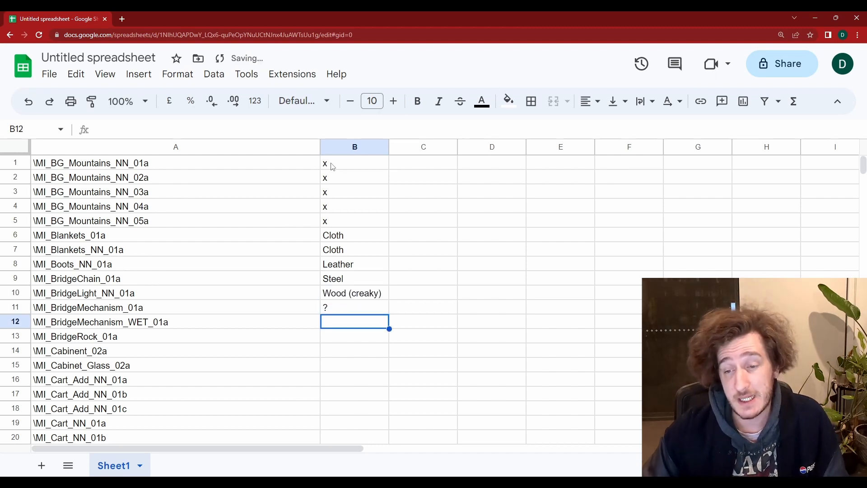
text(?)
click(355, 337)
text(stone)
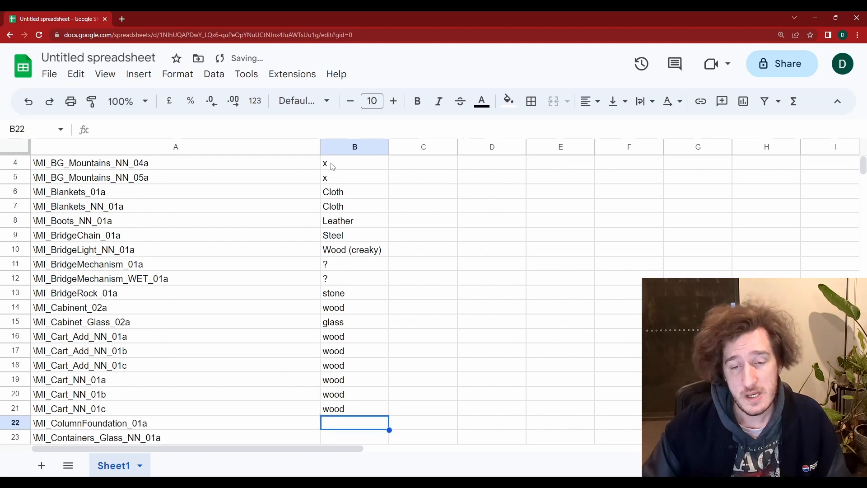
scroll(down, 3)
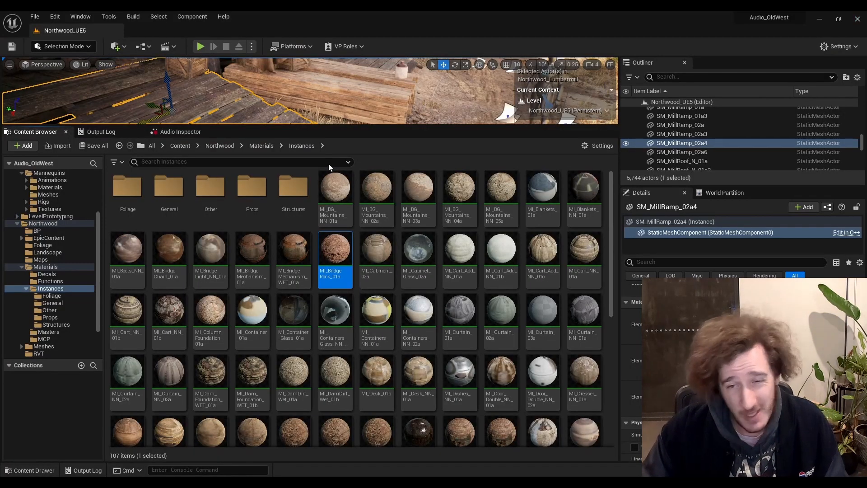
Open MI_ColumnFoundation_01a via Open Asset and its parent material MM_BridgeRock_01a
text(\MI_ColumnFoundation_01a)
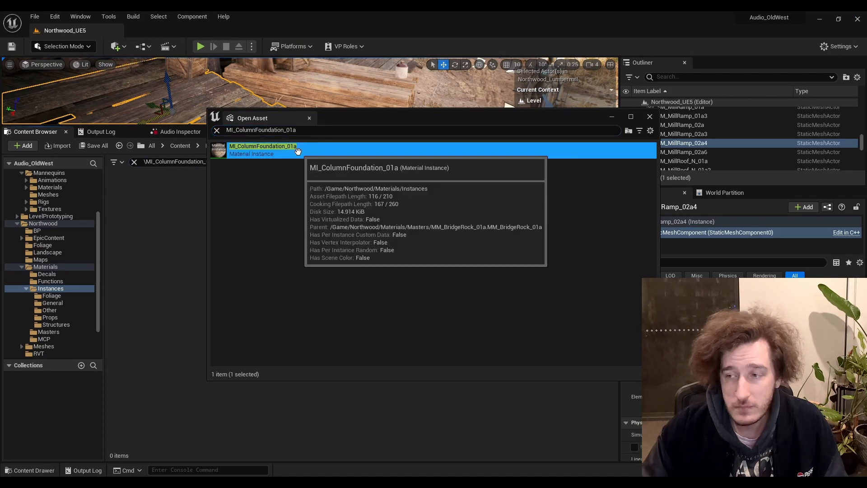
double_click(262, 150)
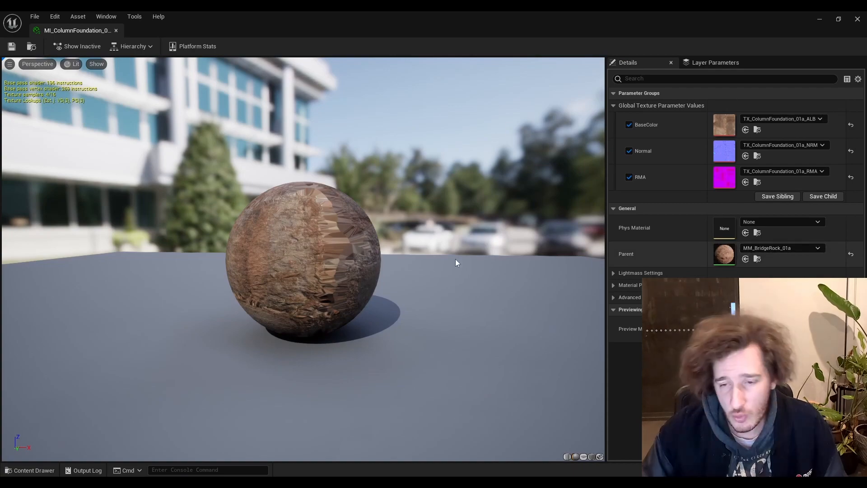
click(169, 31)
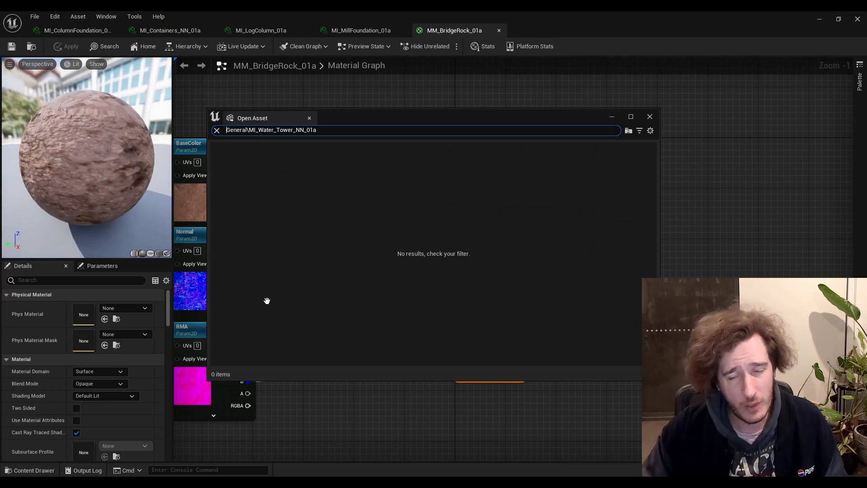
Open MI_Water_Tower_NN_01a, inspect its Details and Base Color texture, then return to the Content Browser
text(MI_Water_Tower_NN_01a)
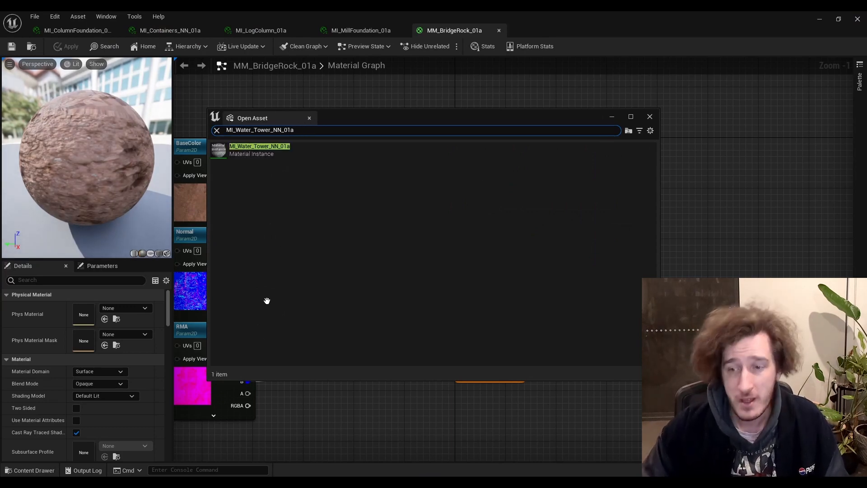
double_click(258, 149)
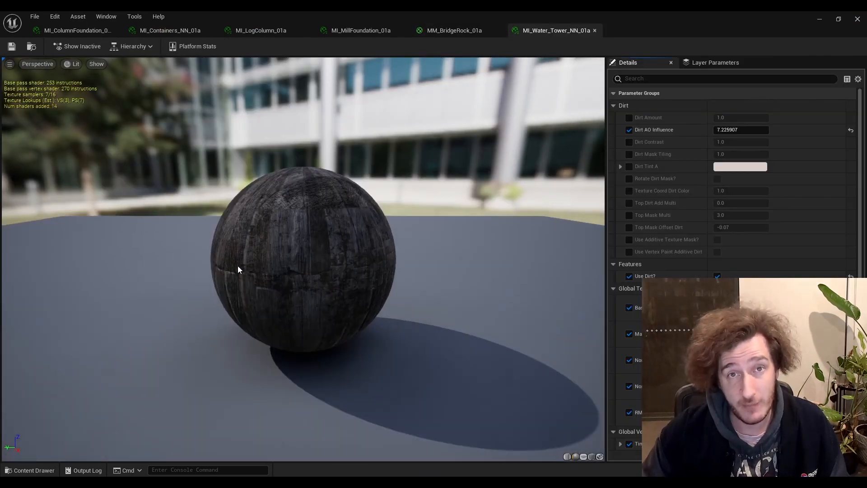
scroll(down, 3)
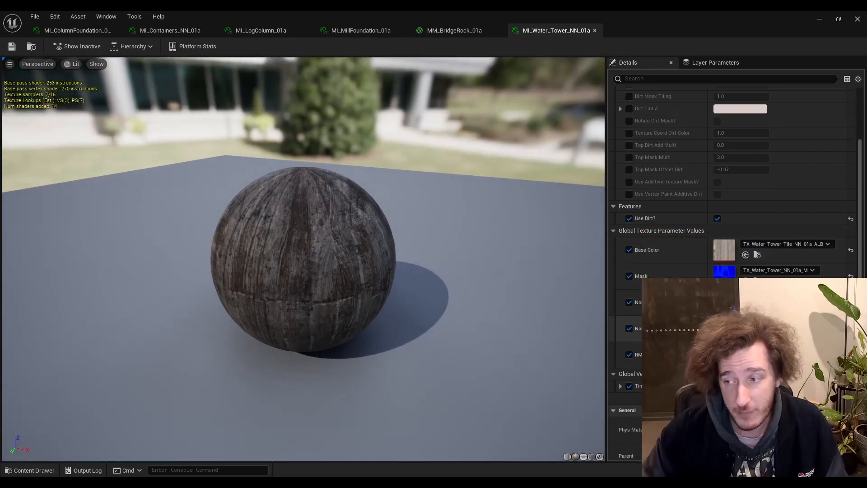
scroll(down, 3)
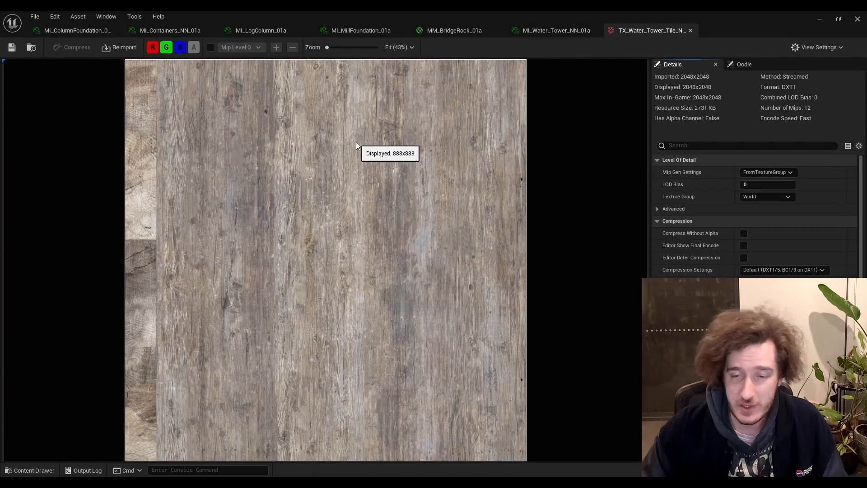
click(78, 16)
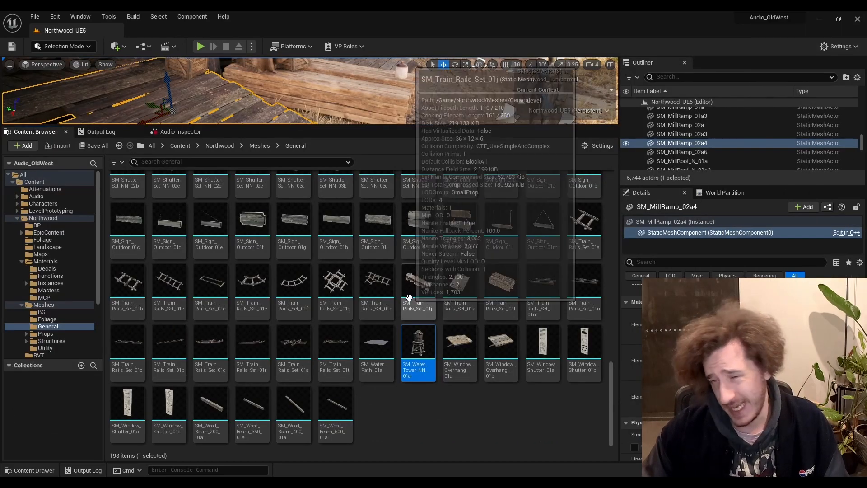
Open the SM_Water_Tower_NN_01a mesh from the Content Browser to examine it
double_click(417, 341)
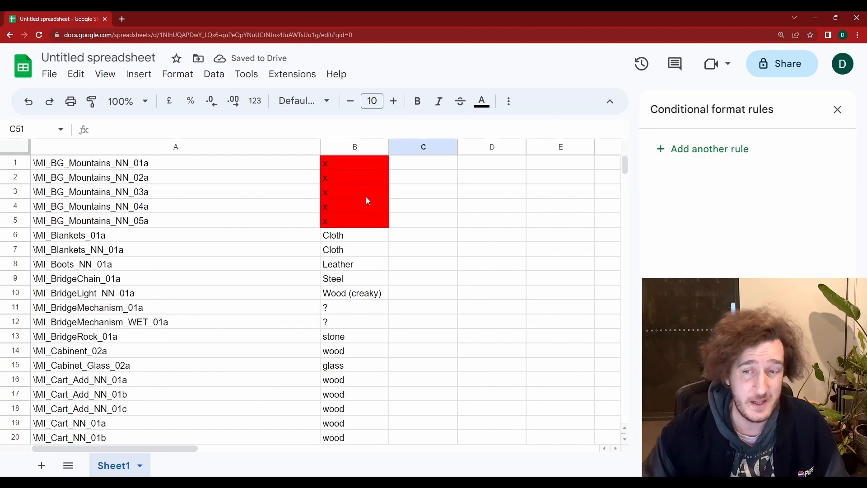
Sort the sheet A to Z by column B via Data > Sort sheet, then select column B's surface tags
click(214, 74)
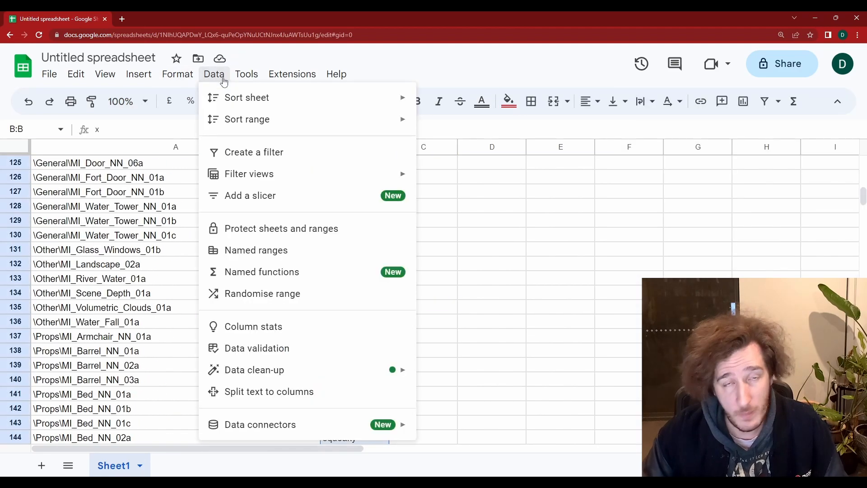
mouse_move(246, 98)
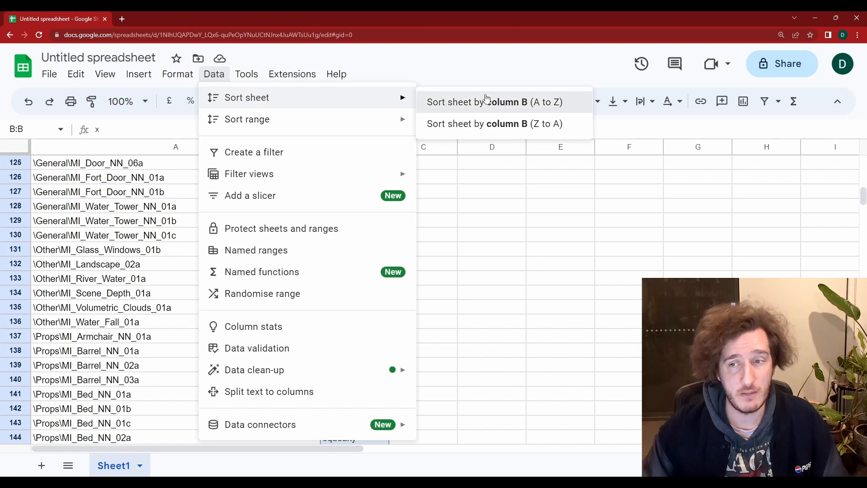
click(497, 101)
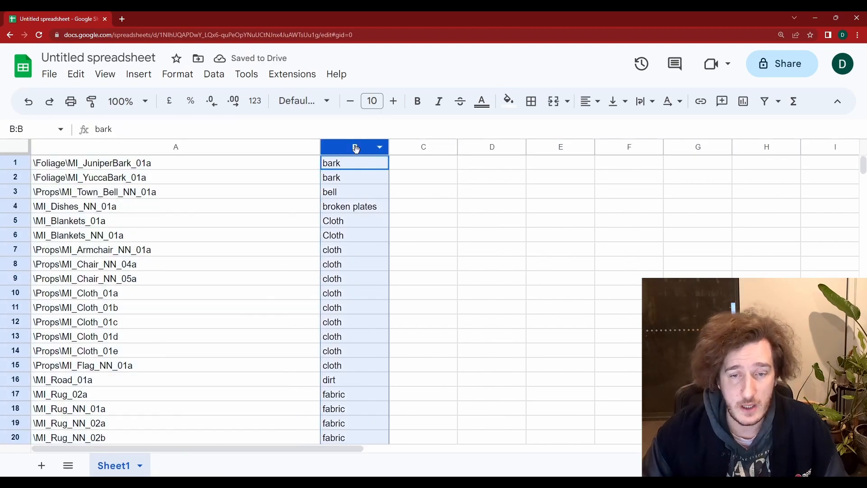
click(139, 74)
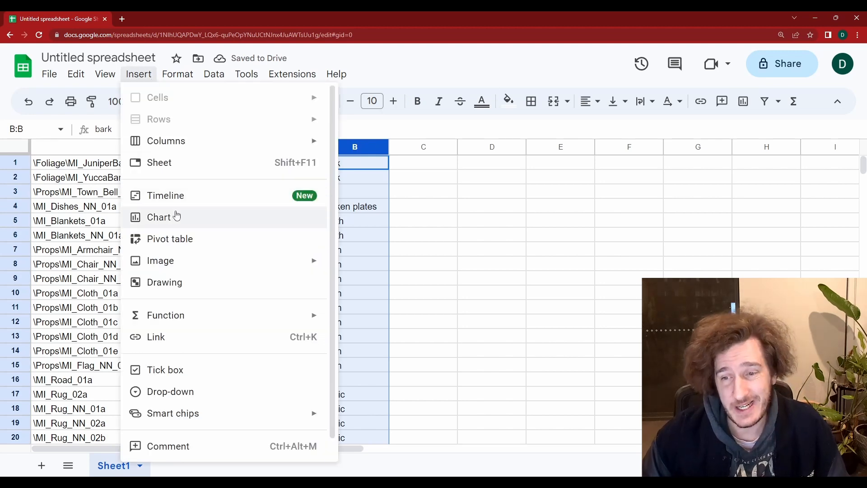
Insert a pie chart of the surface tag counts from column B and scroll down to the x-tagged rows
click(159, 217)
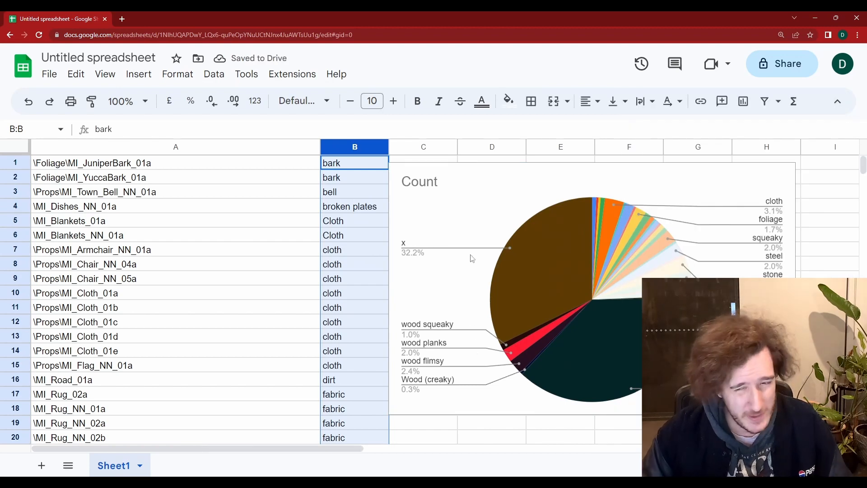
click(354, 263)
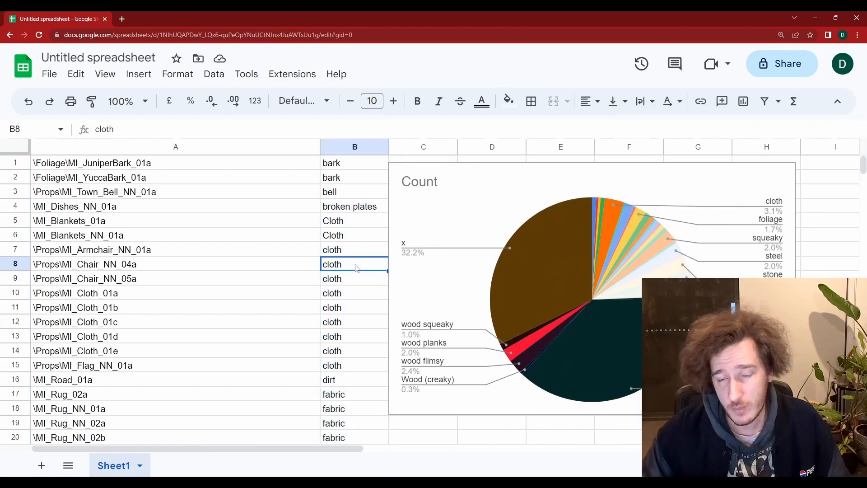
scroll(down, 3)
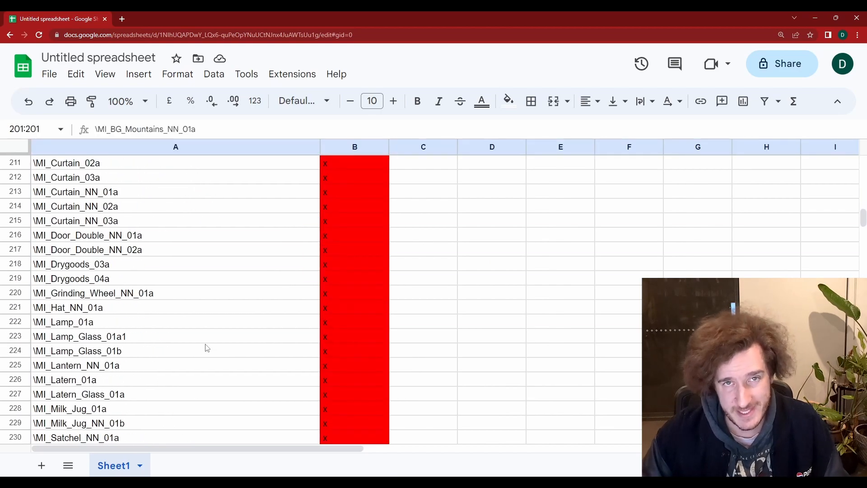
scroll(down, 3)
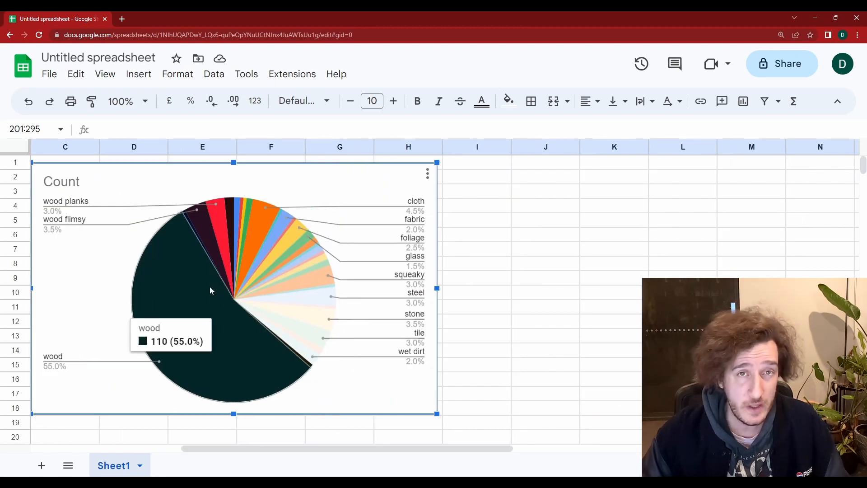
mouse_move(289, 228)
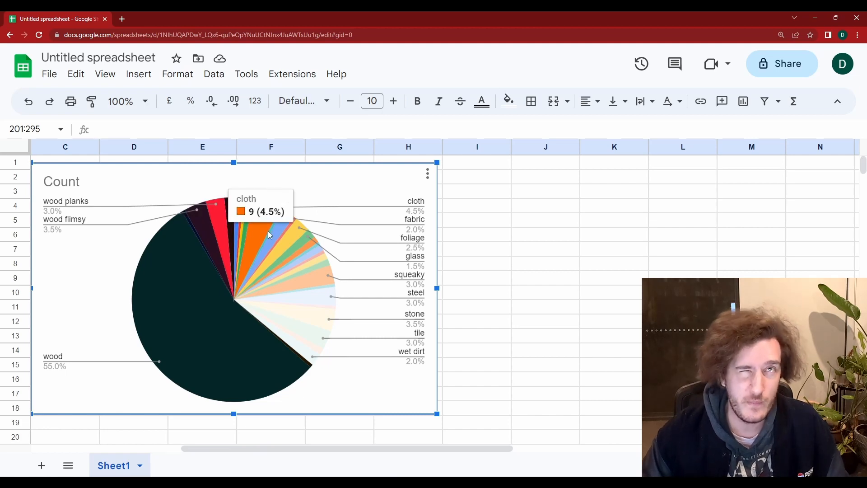
mouse_move(282, 337)
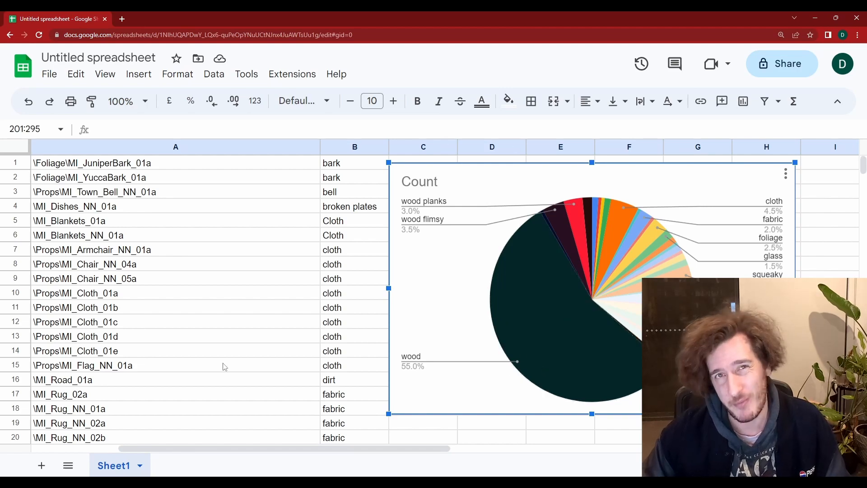
mouse_move(537, 349)
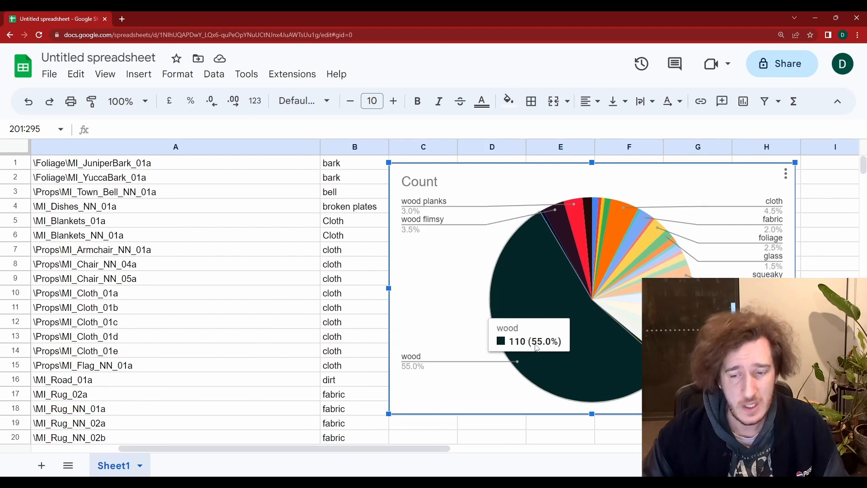
Scroll down through the column B tags while retagging wood entries as wood planks, furniture wood and flimsy wood
scroll(down, 3)
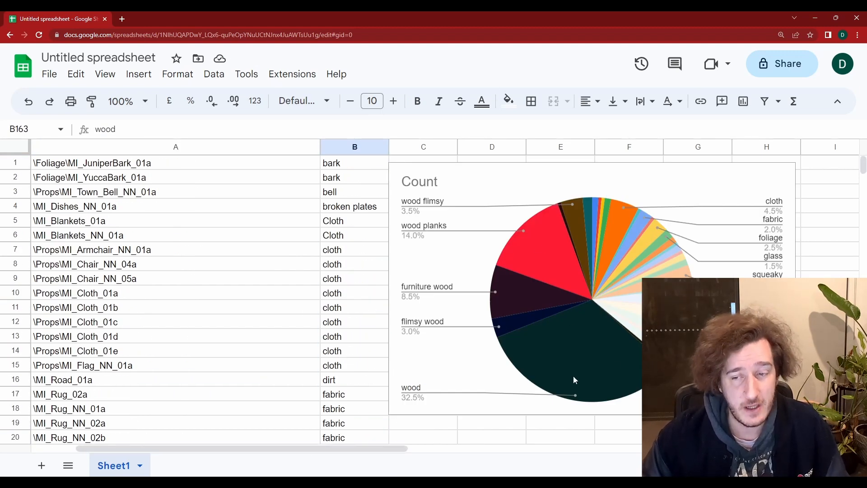
mouse_move(588, 338)
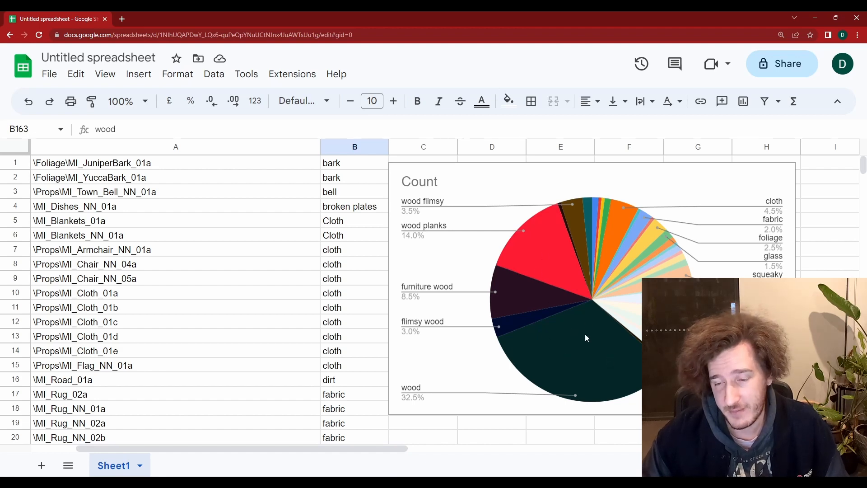
mouse_move(618, 332)
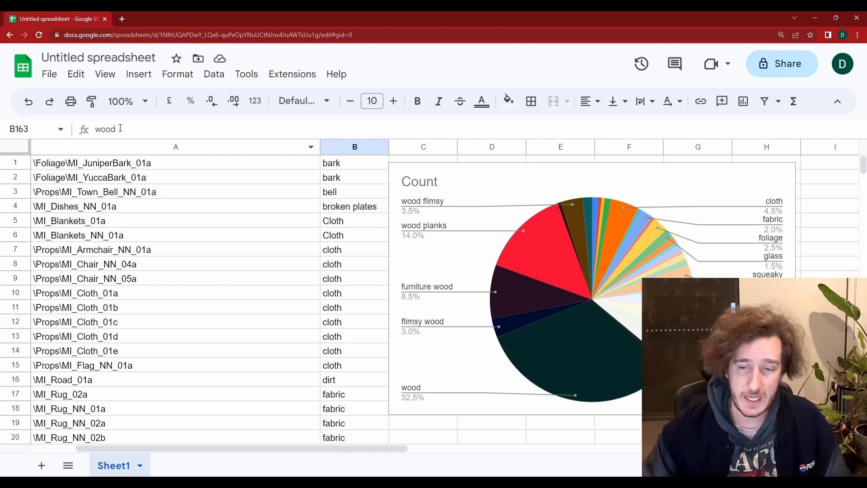
Rename the spreadsheet from 'Untitled spreadsheet' to WA_WoodSurfaces_Metasounds and select the pie chart
click(98, 58)
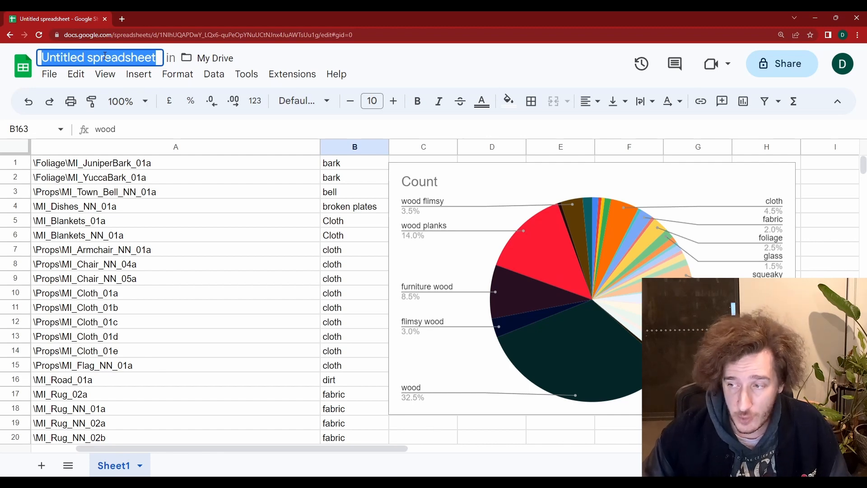
text(WoodSurf)
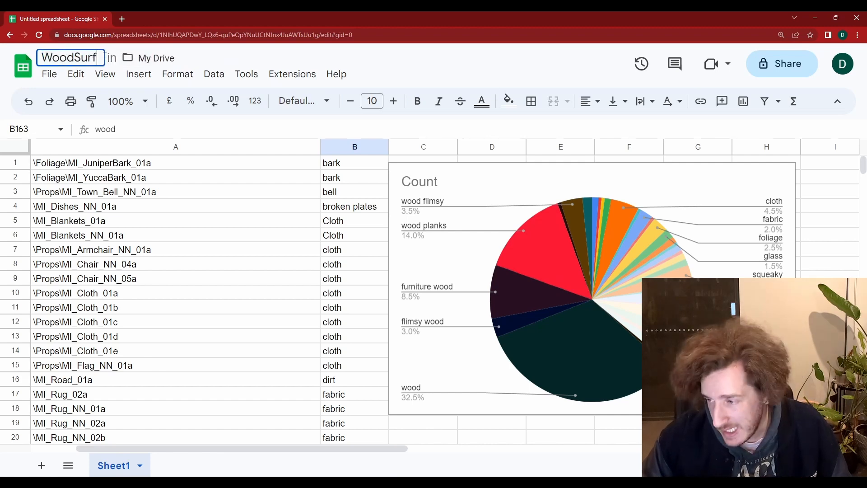
text(aces)
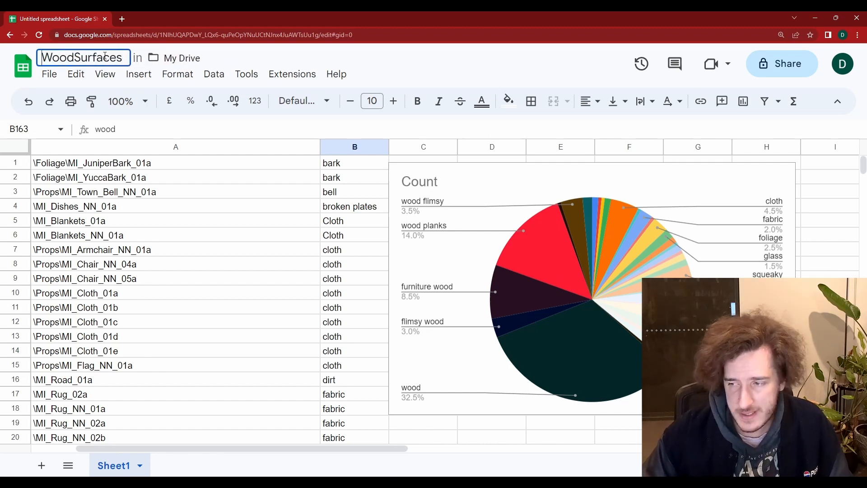
text(WA_)
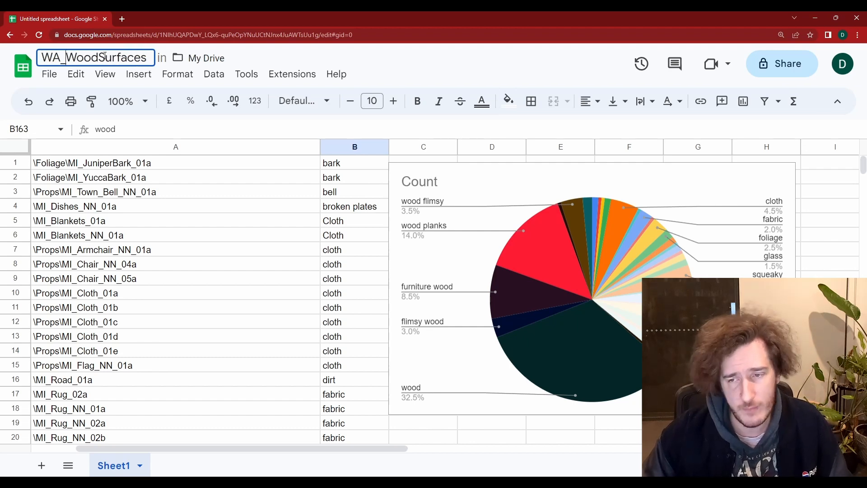
text(_Me)
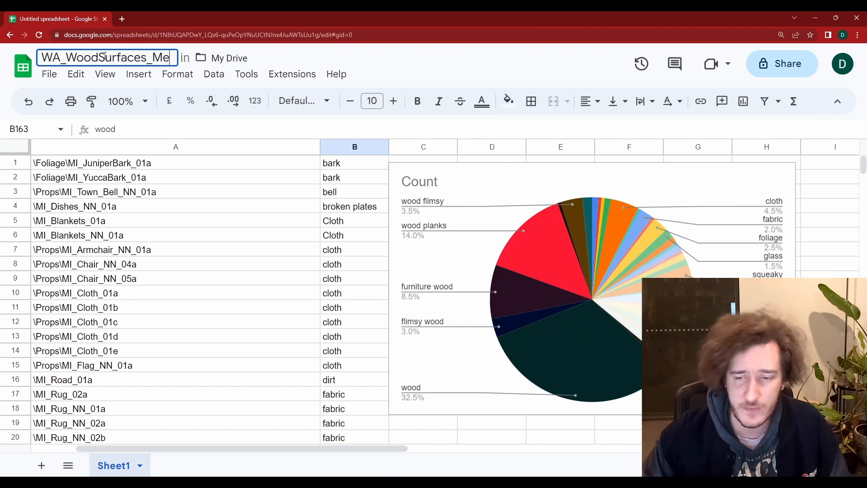
key(Enter)
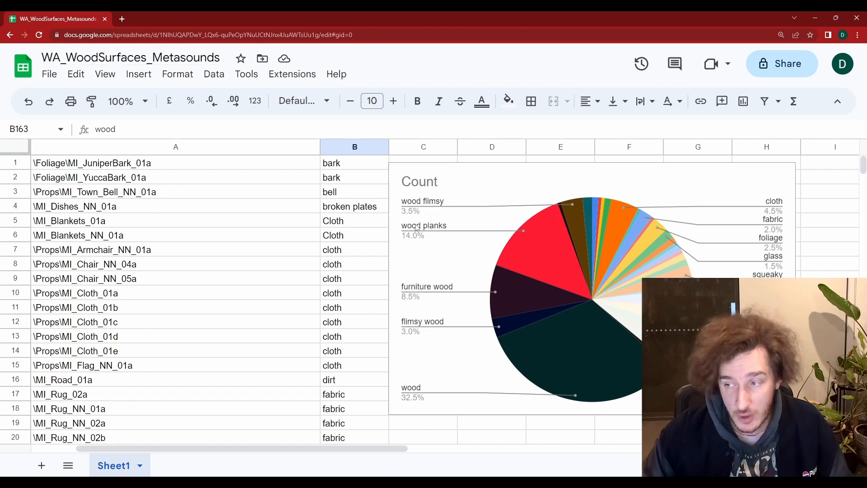
click(538, 276)
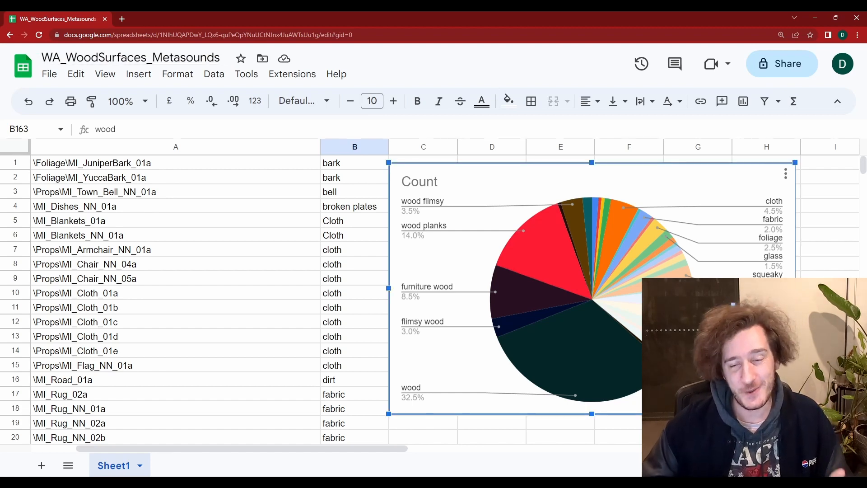